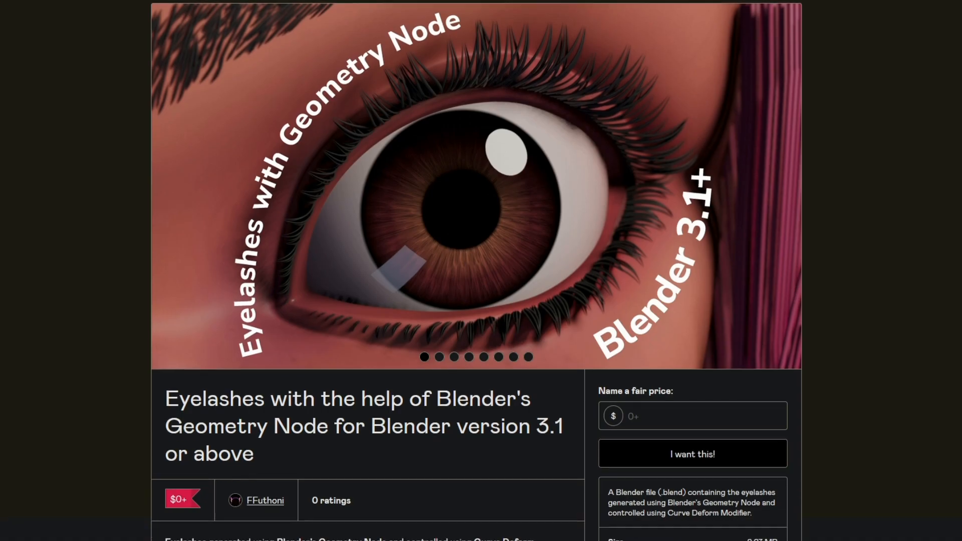
- Scroll the Outliner and expand the EYL_GeoNodes collection to view its contents
scroll(down, 3)
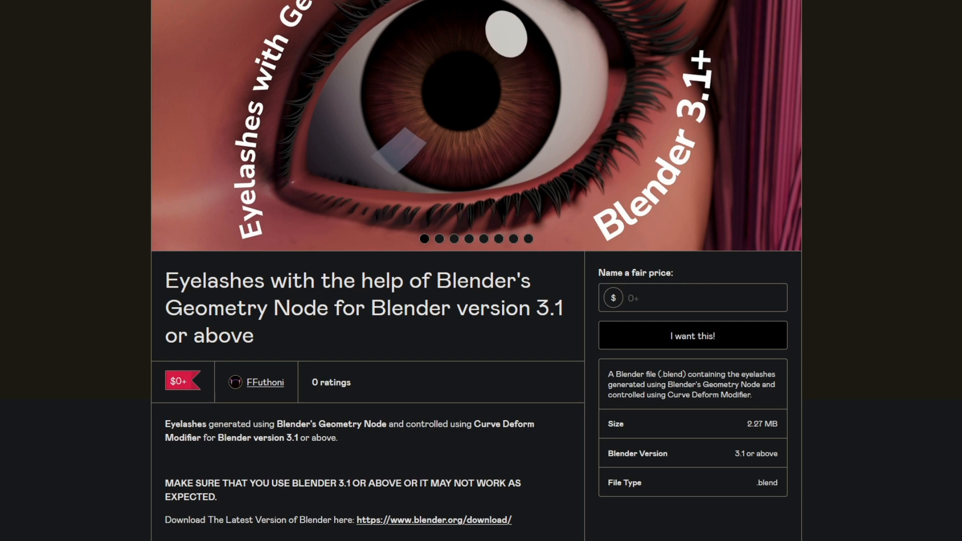
scroll(down, 3)
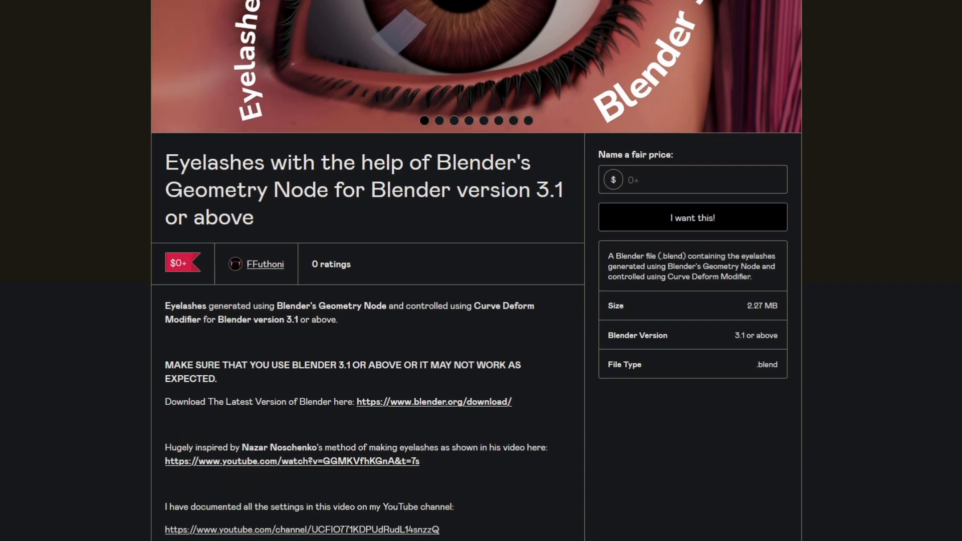
scroll(down, 3)
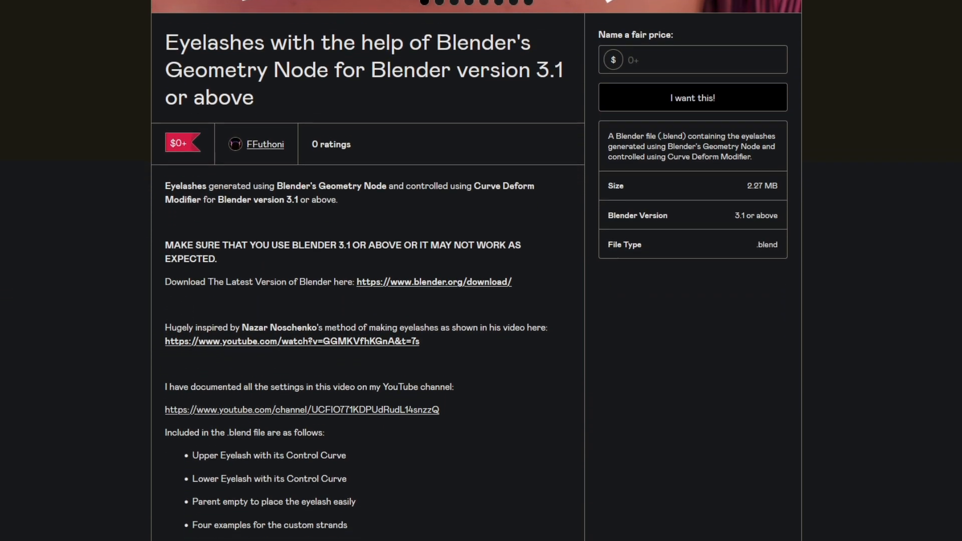
scroll(down, 3)
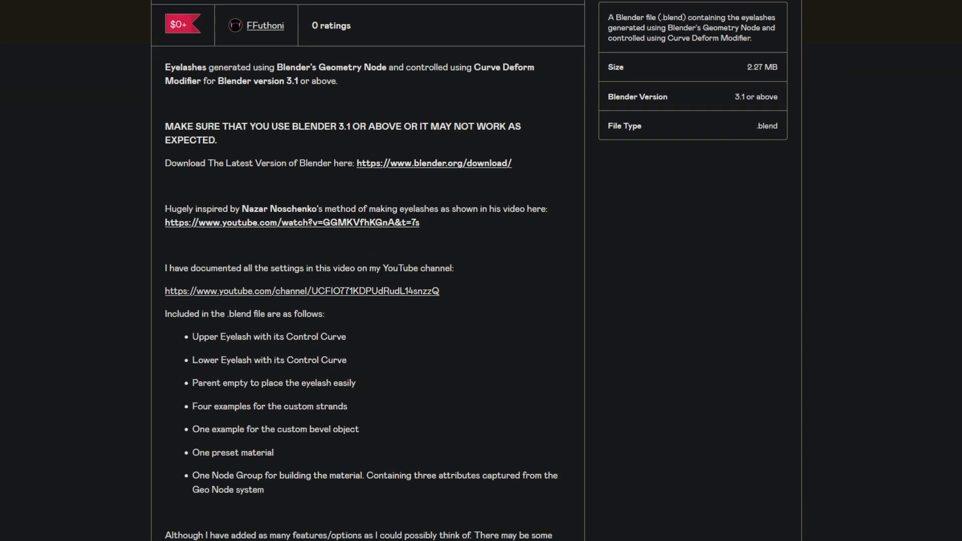
click(434, 163)
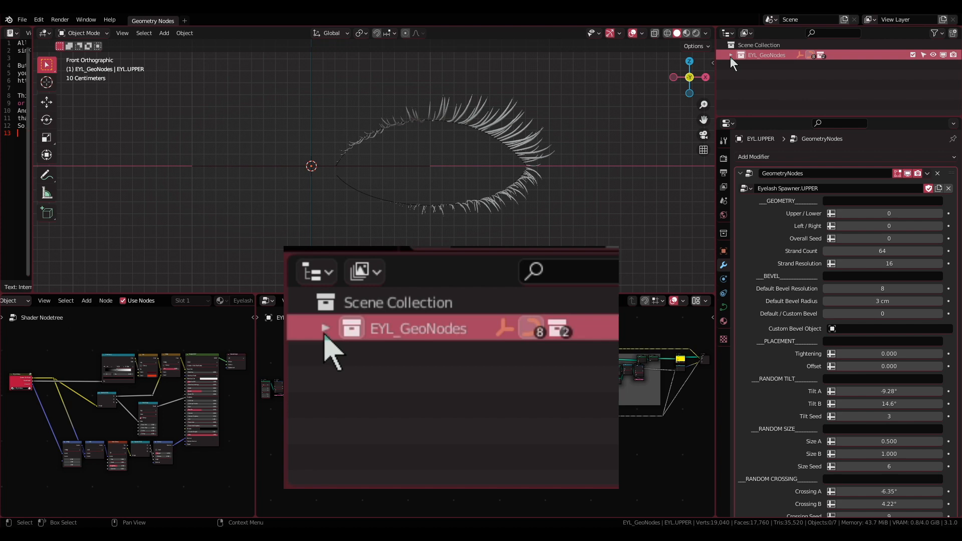
click(325, 328)
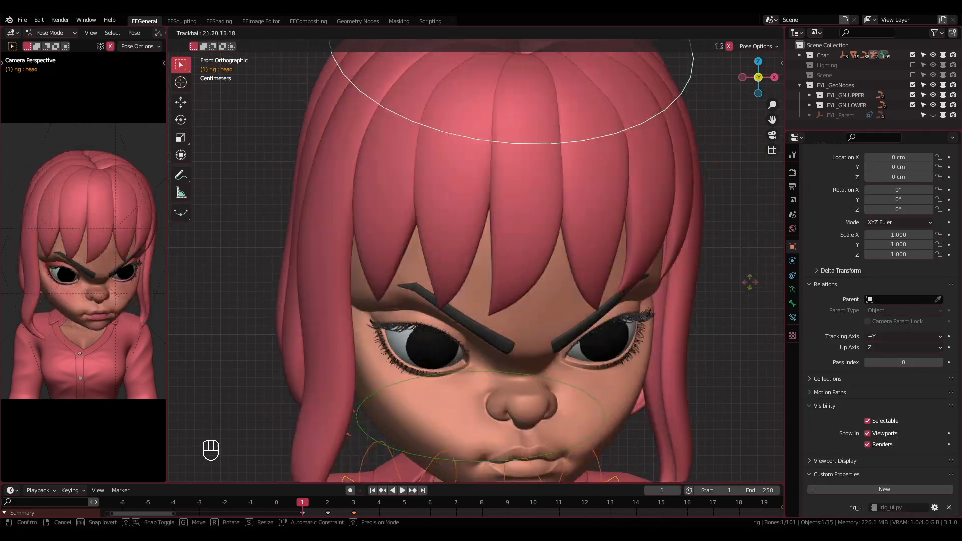
- Select EYL_Parent, mirror it across global X, and create the mirrored lash copy
click(358, 21)
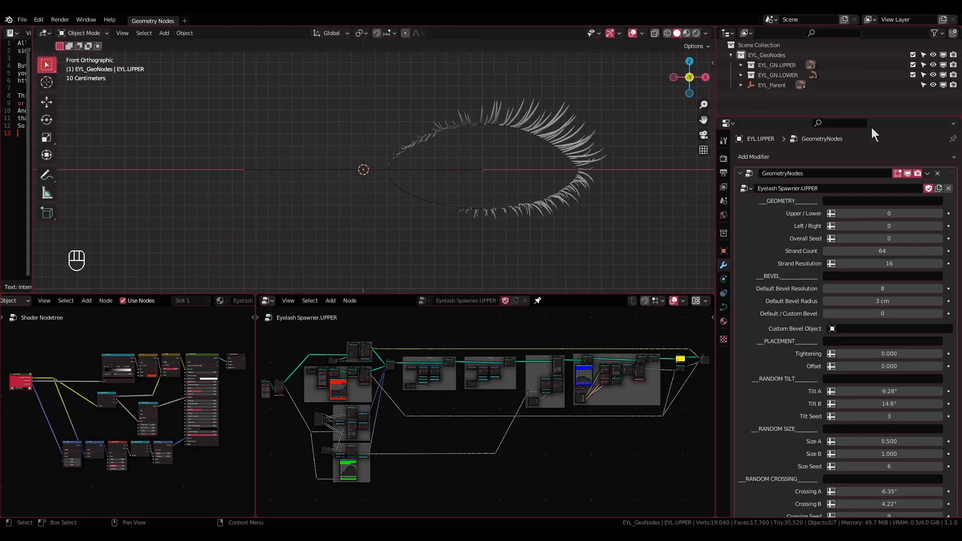
click(772, 85)
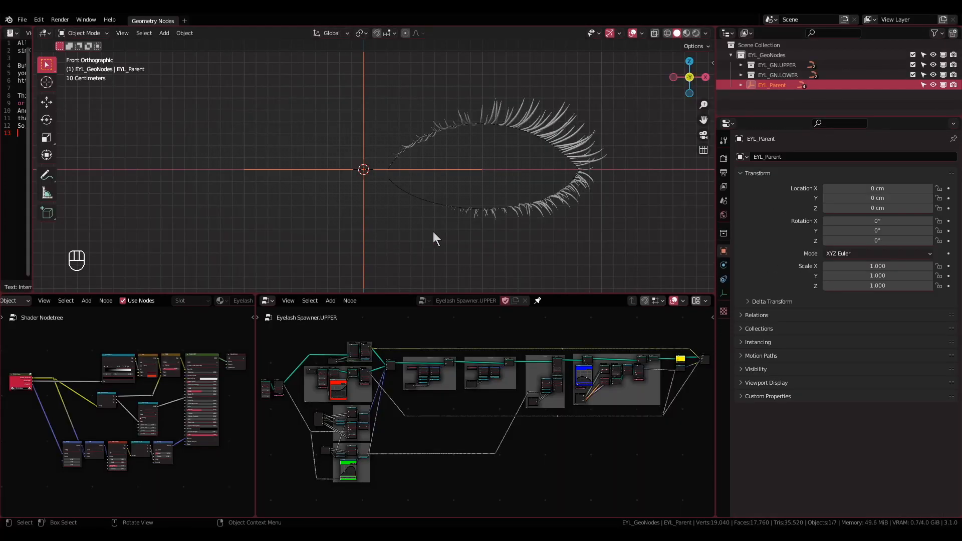
key(s)
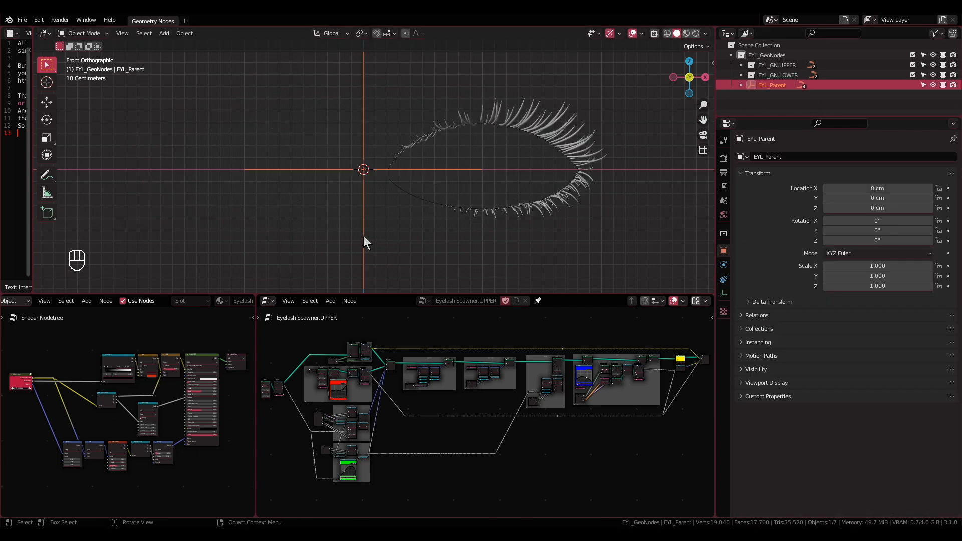
click(184, 32)
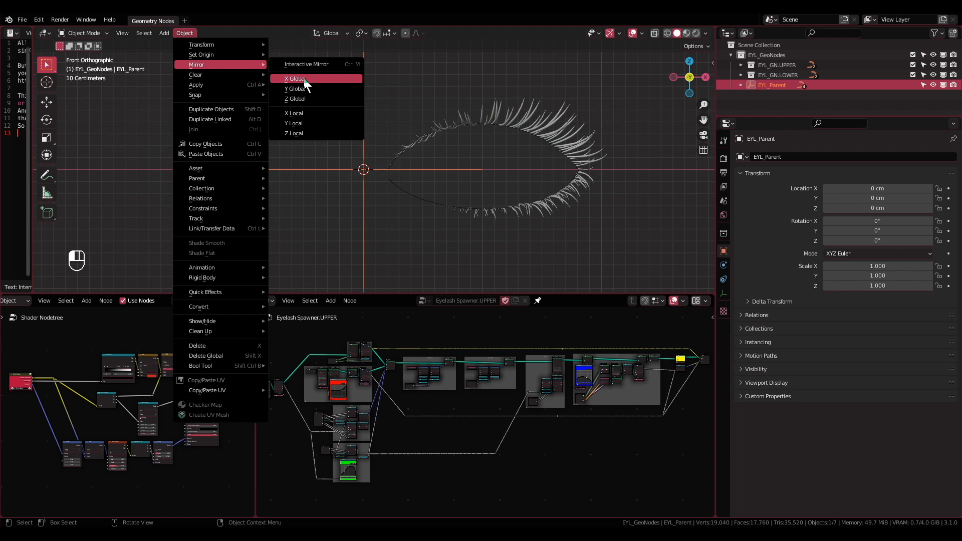
click(295, 78)
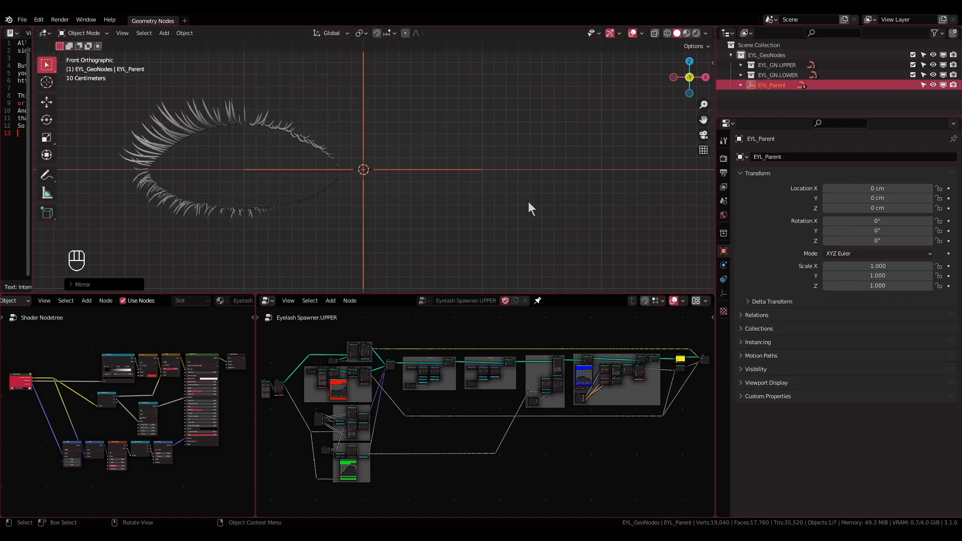
click(776, 65)
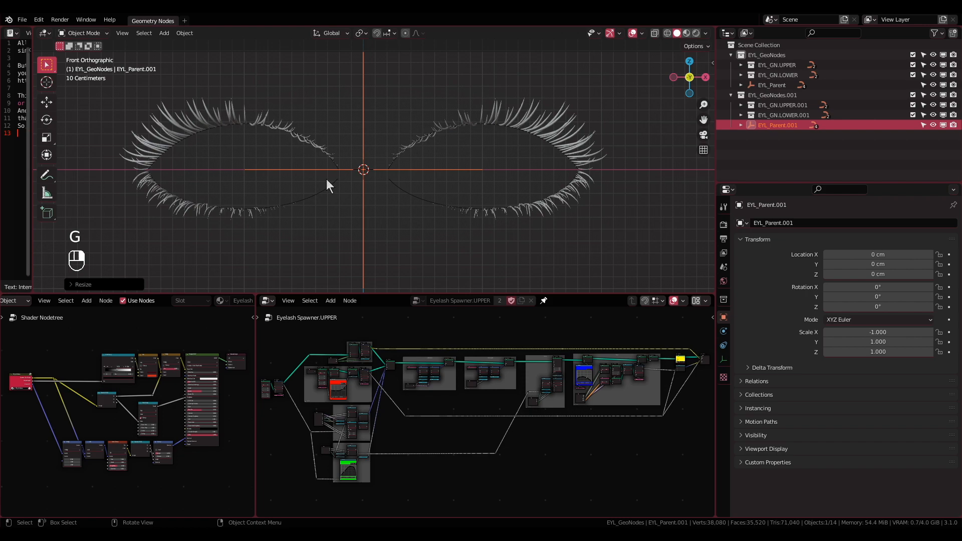
click(772, 85)
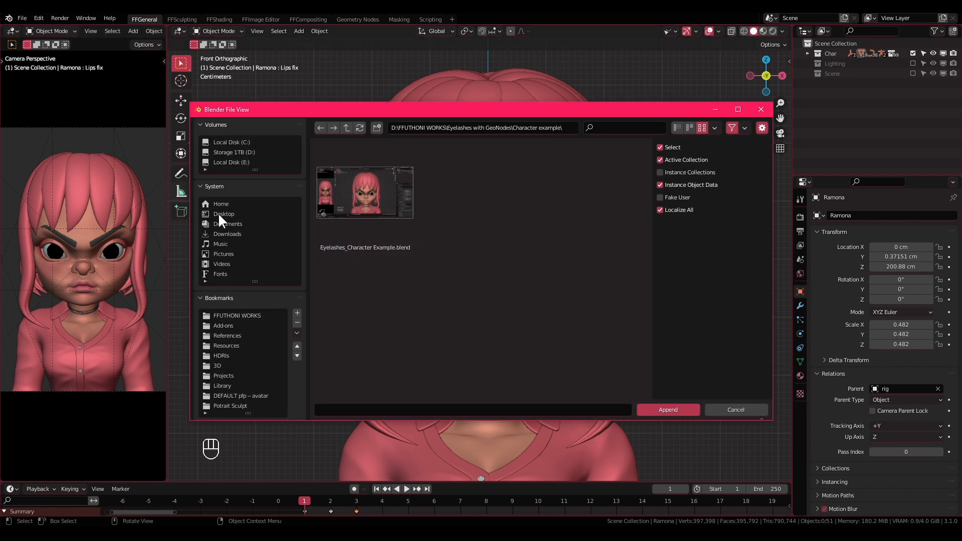
- Append EYL_GeoNodes from the Desktop eyelash .blend and mark the collection as an asset
click(224, 214)
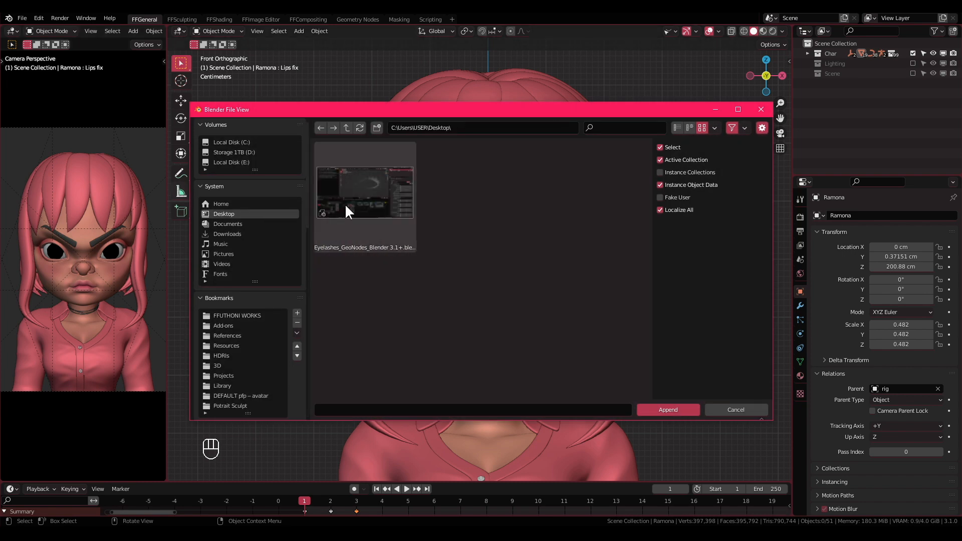
double_click(365, 193)
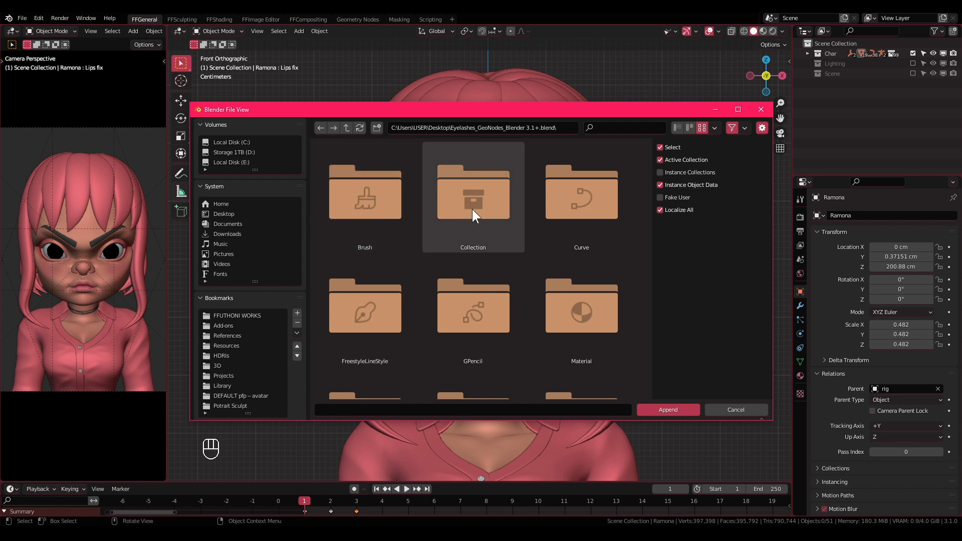
double_click(473, 193)
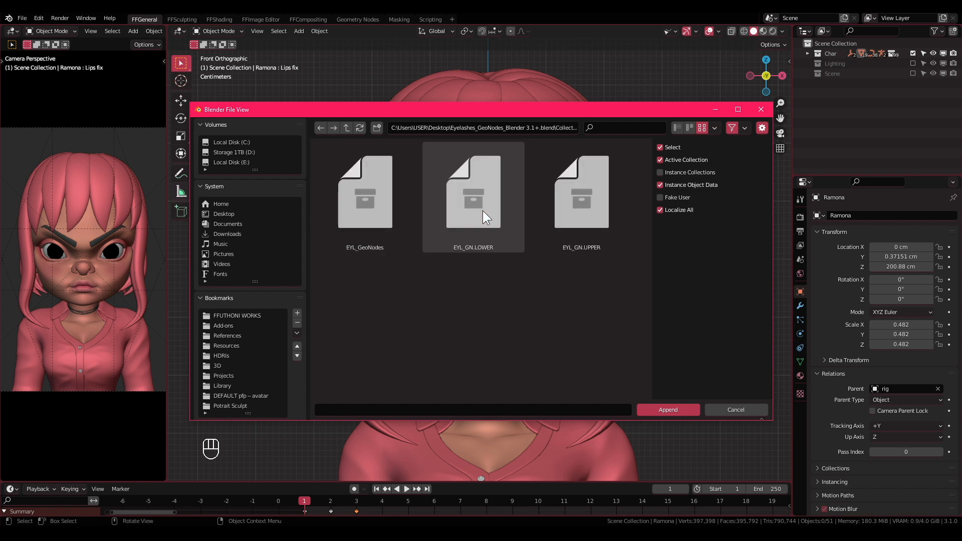
click(365, 191)
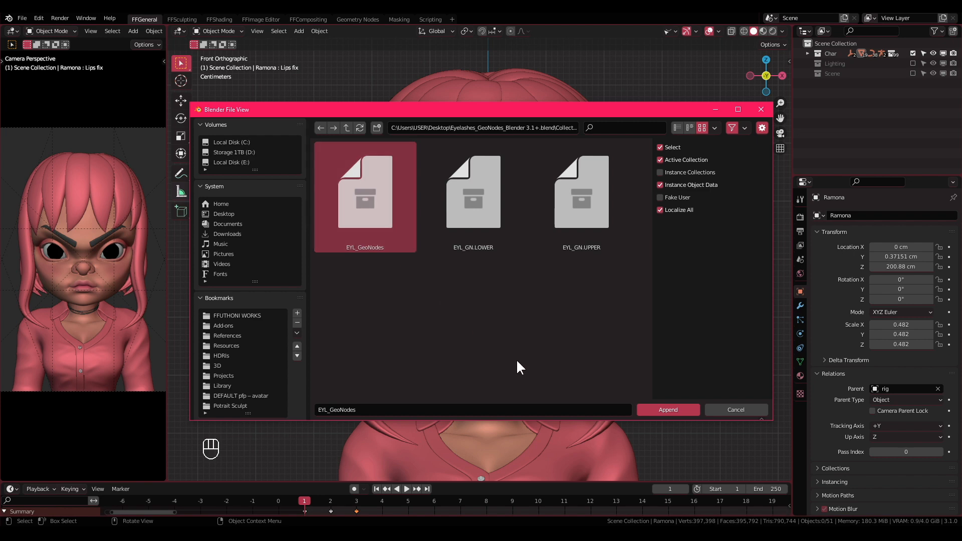
click(668, 410)
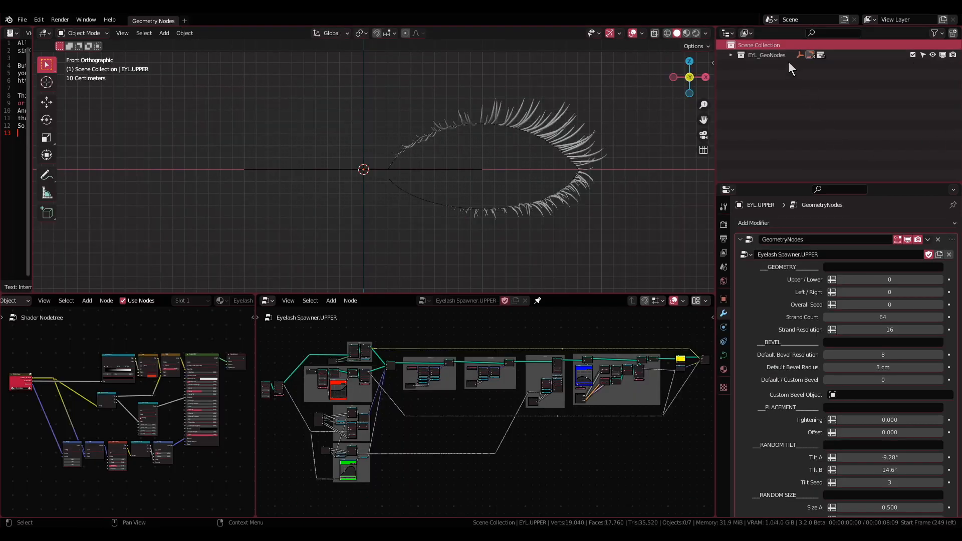
right_click(760, 45)
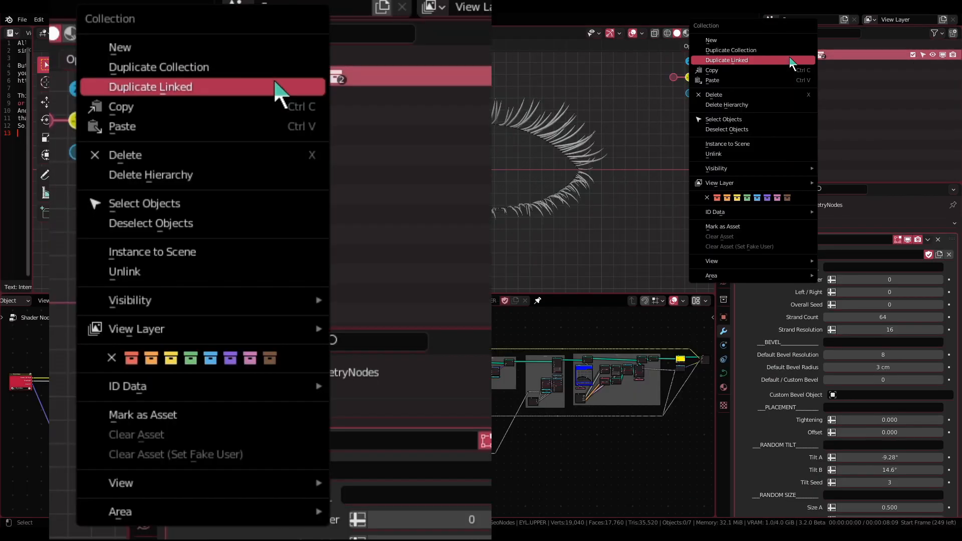
mouse_move(160, 425)
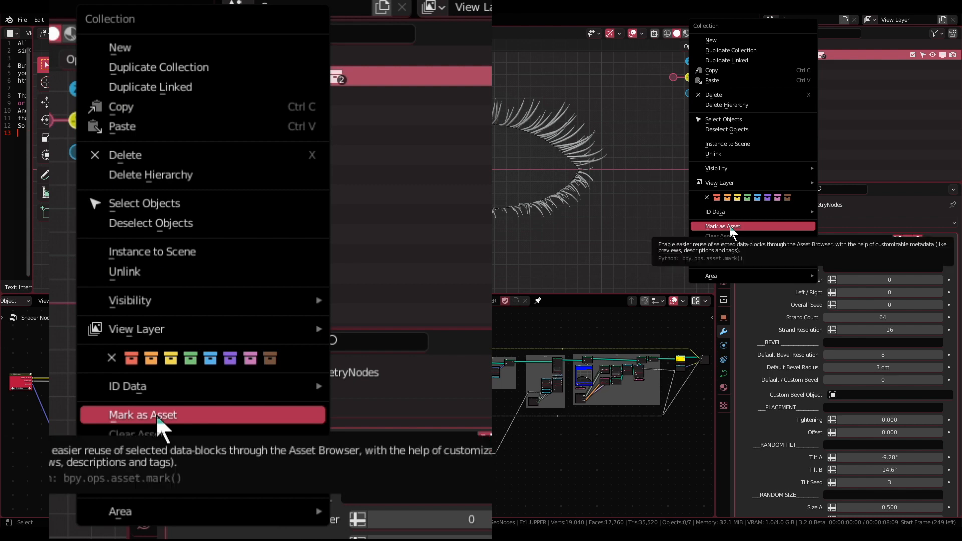
click(143, 415)
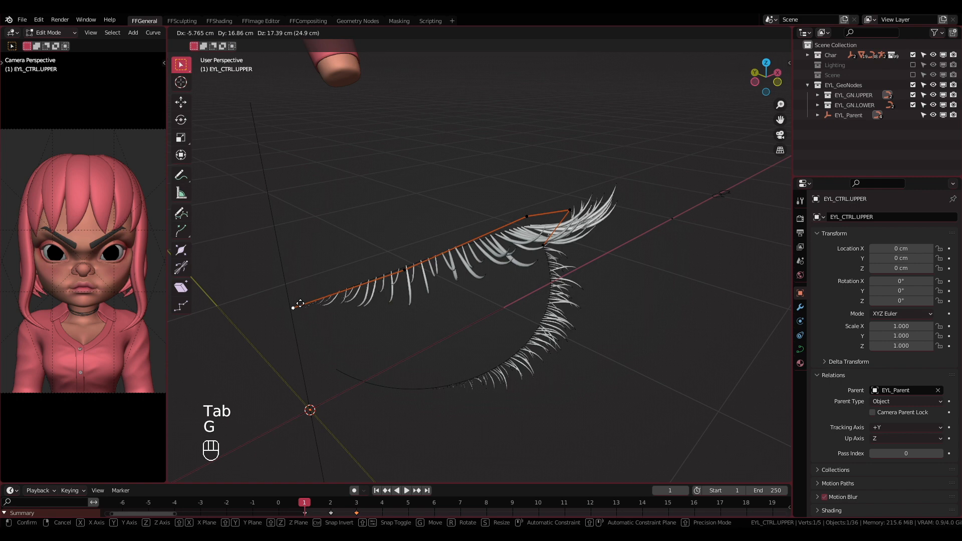
- Drag an EYL_CTRL.UPPER control point, enlarge the lashes, and select the overlapping object
drag(301, 304, 662, 160)
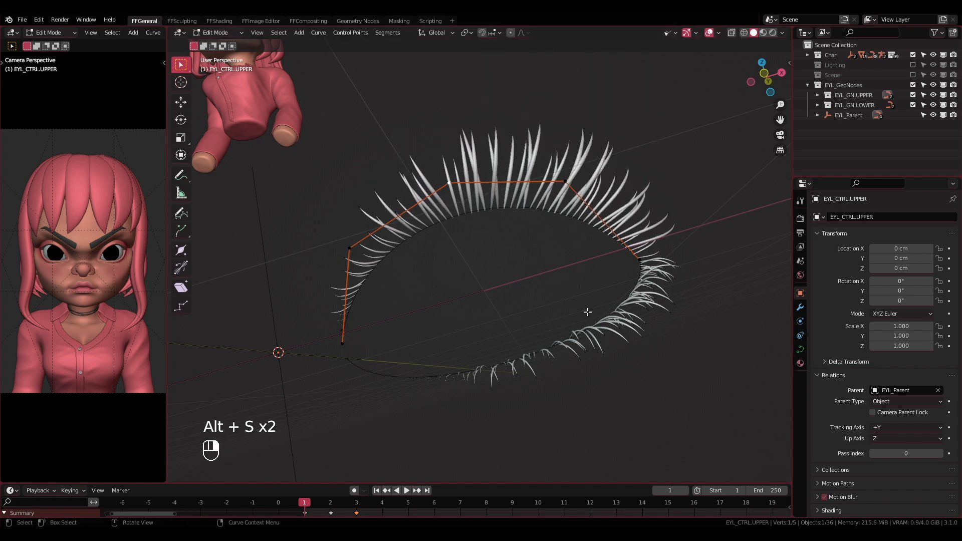
key(Tab)
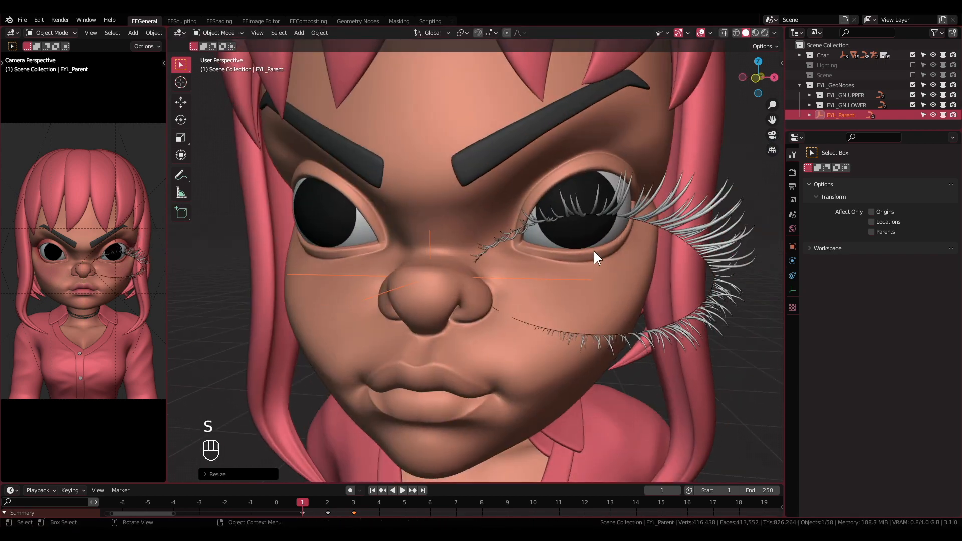
click(596, 257)
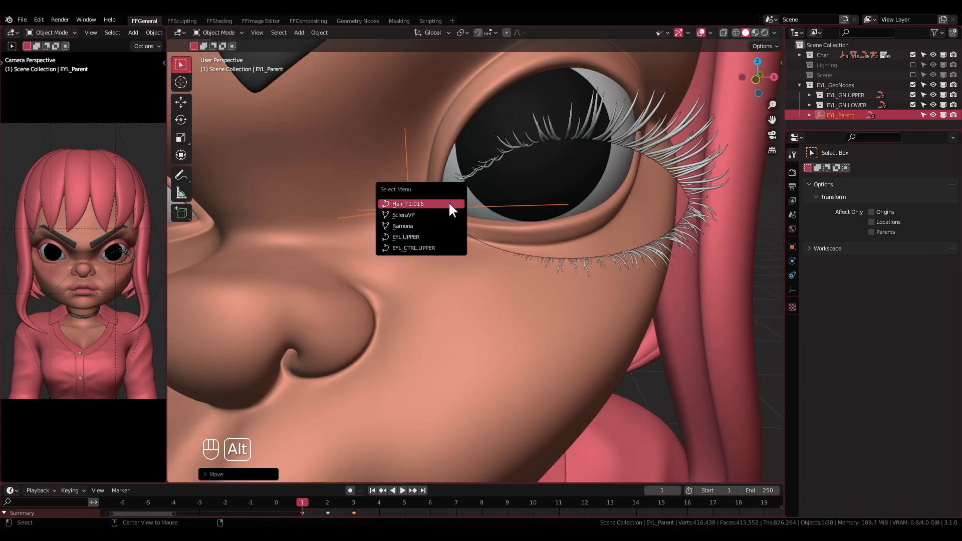
click(414, 248)
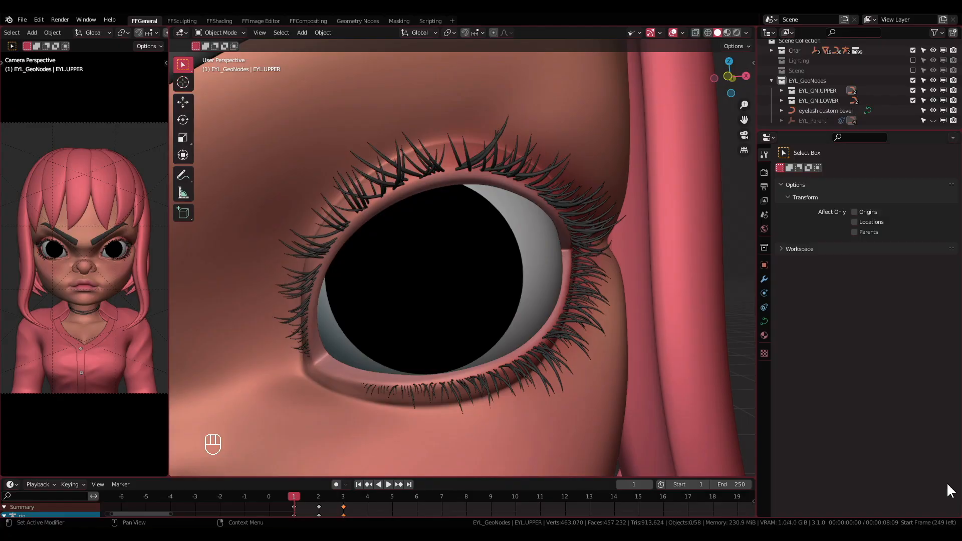
- Open the Eyelash Spawner settings and test the lower-lash style and Left/Right toggles
click(492, 165)
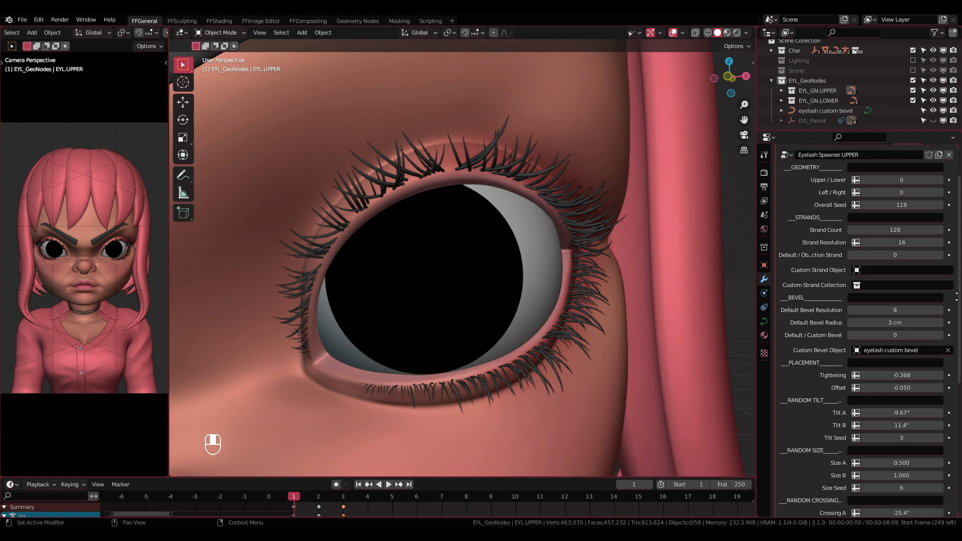
scroll(down, 3)
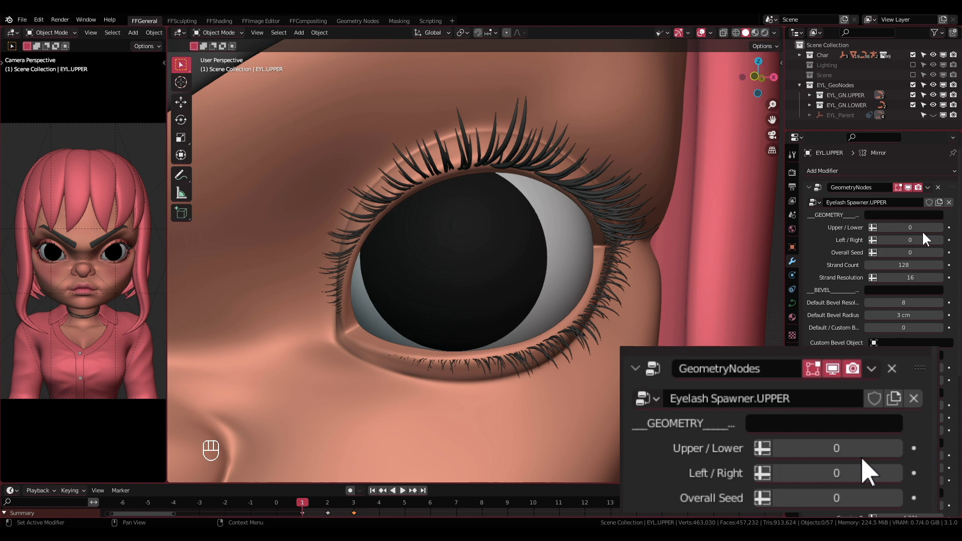
click(897, 448)
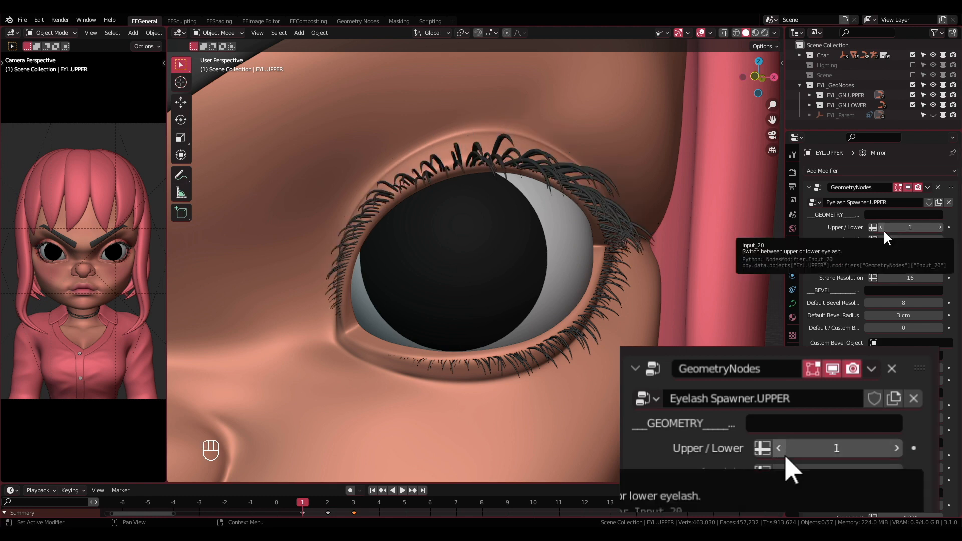
click(779, 448)
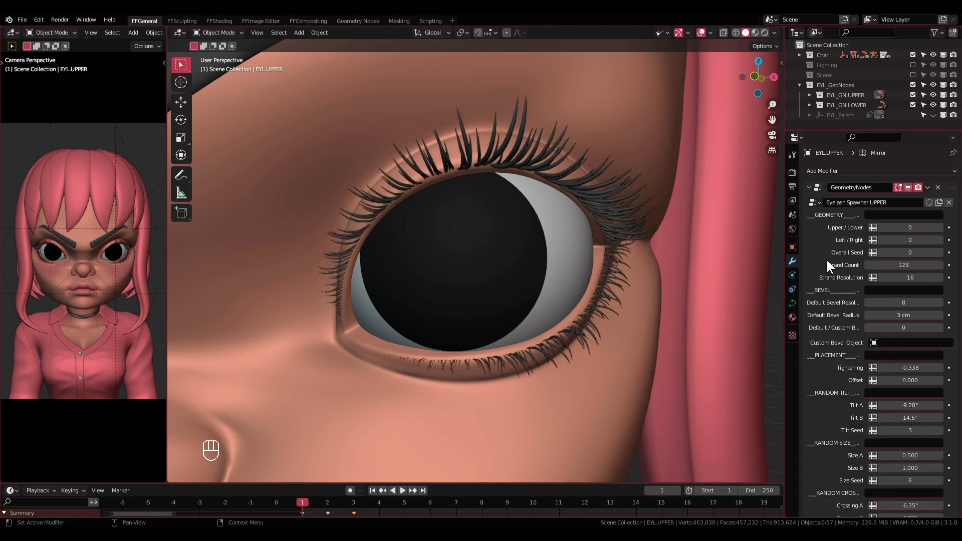
click(910, 240)
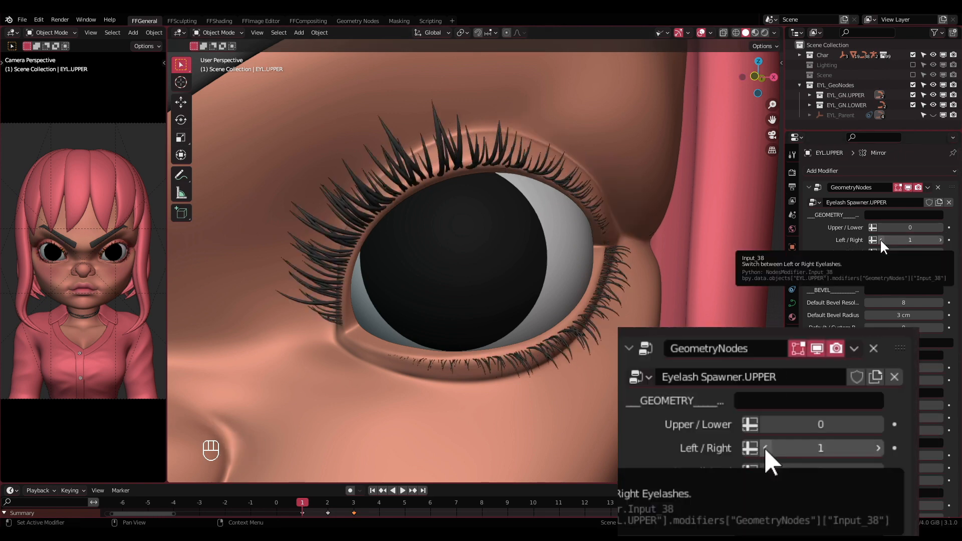
click(766, 448)
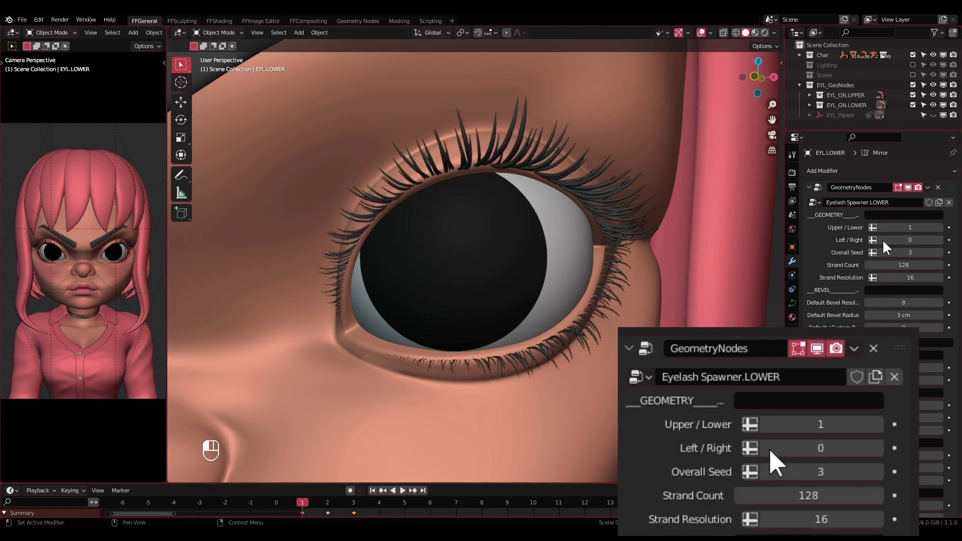
click(821, 448)
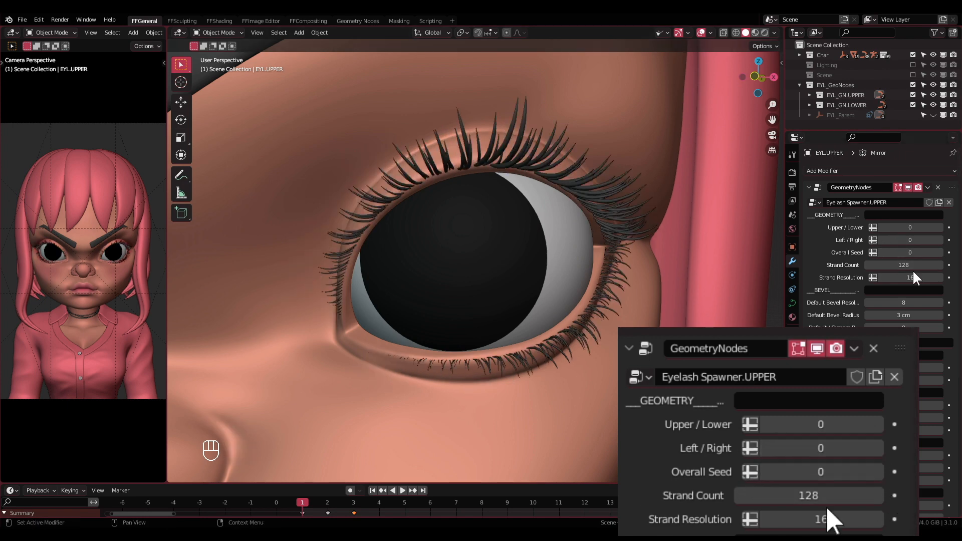
- Re-roll the upper lashes' Overall Seed twice and drag the lower lashes' seed
click(907, 430)
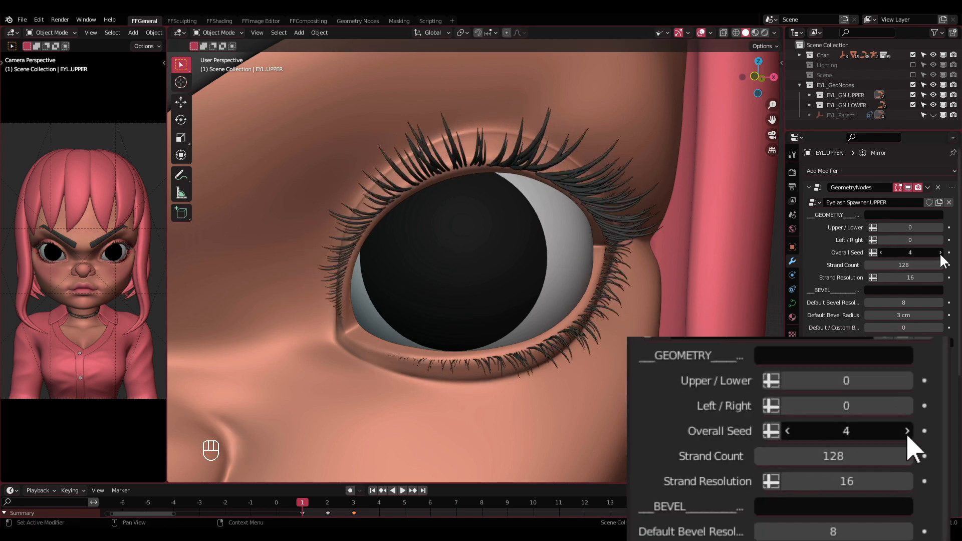
click(906, 431)
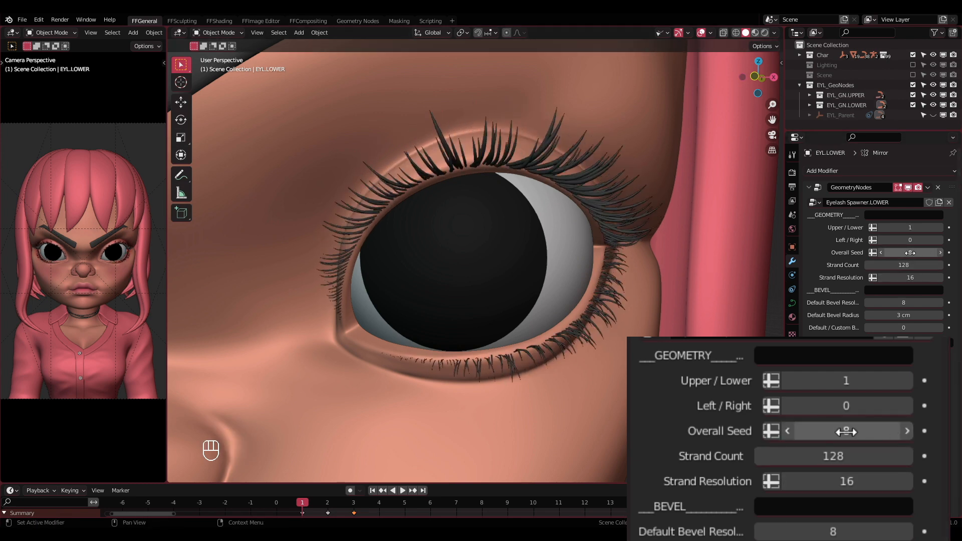
drag(835, 431, 896, 431)
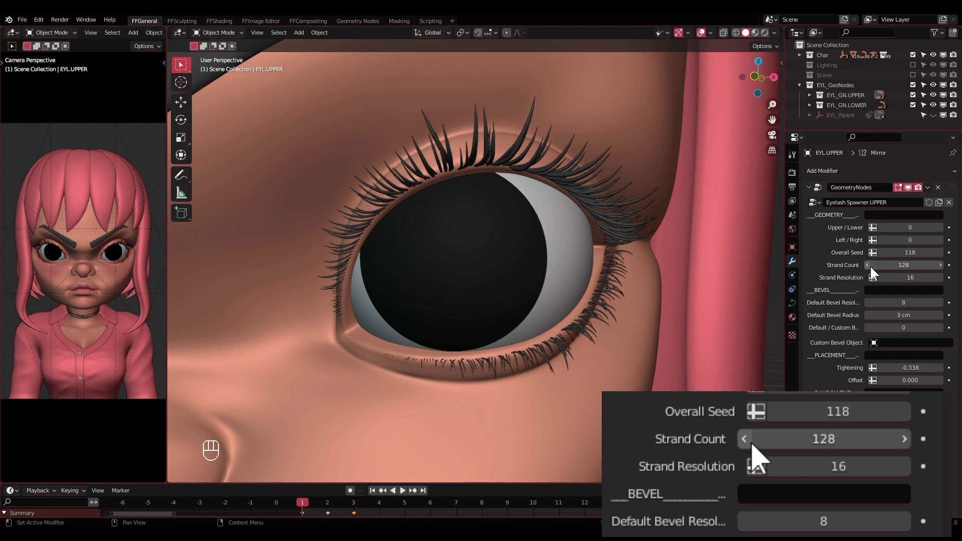
- Drag the upper lashes' Strand Count to try a different number of lashes
drag(798, 440, 878, 439)
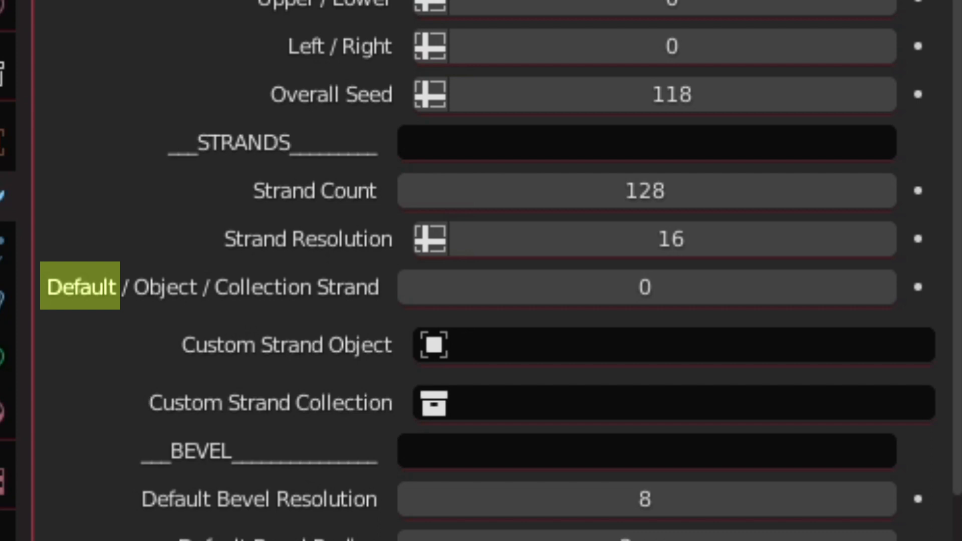
- Toggle the strand shape source and assign custom strand shape_preset-01 to the upper lashes
click(80, 287)
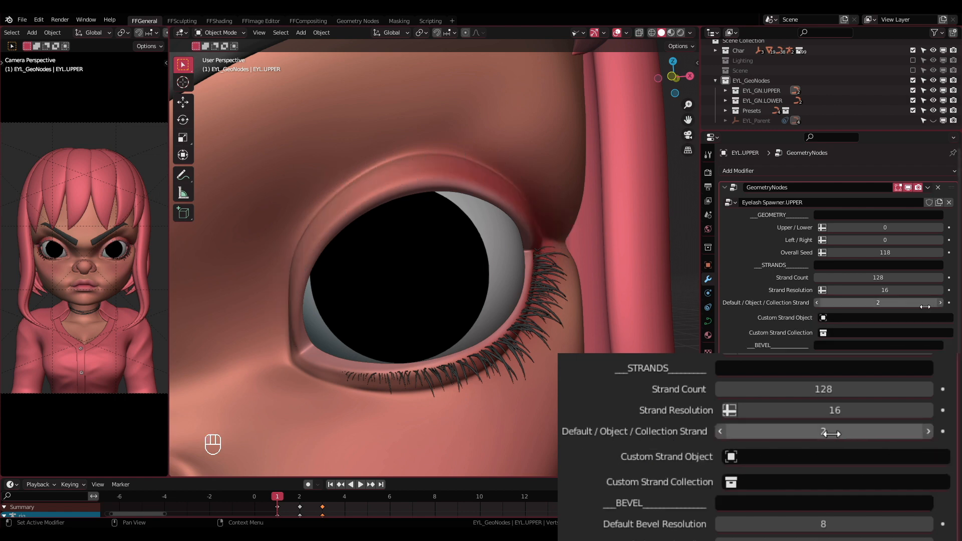
click(817, 302)
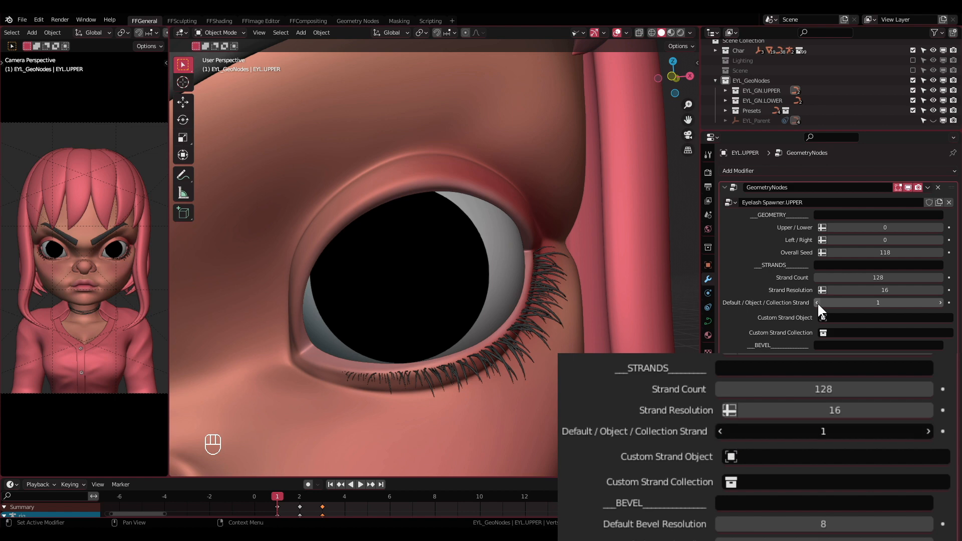
click(817, 303)
text(strand)
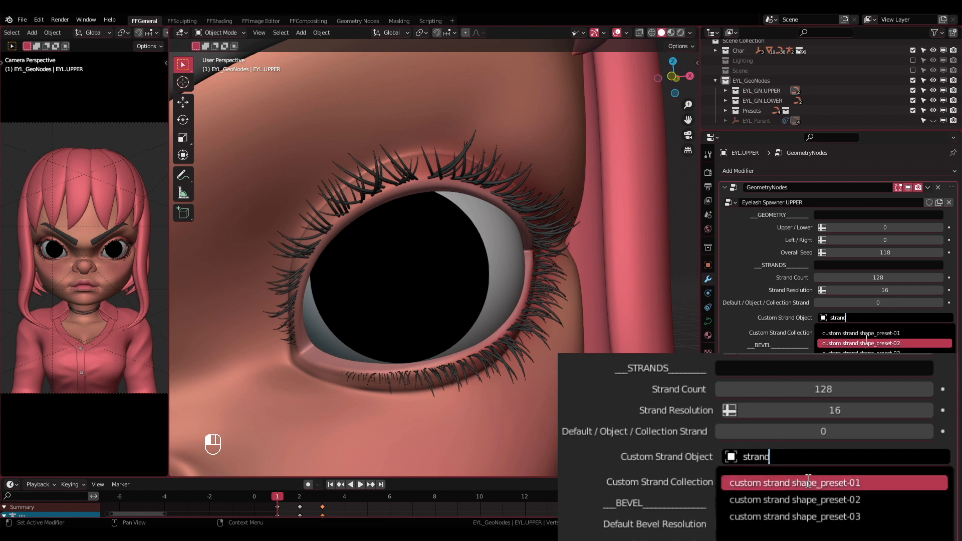
click(795, 482)
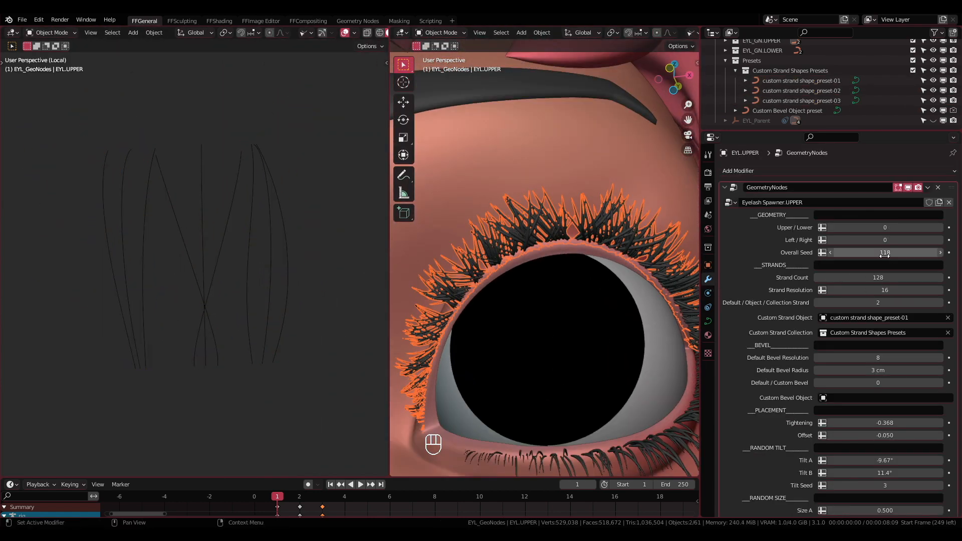
click(802, 80)
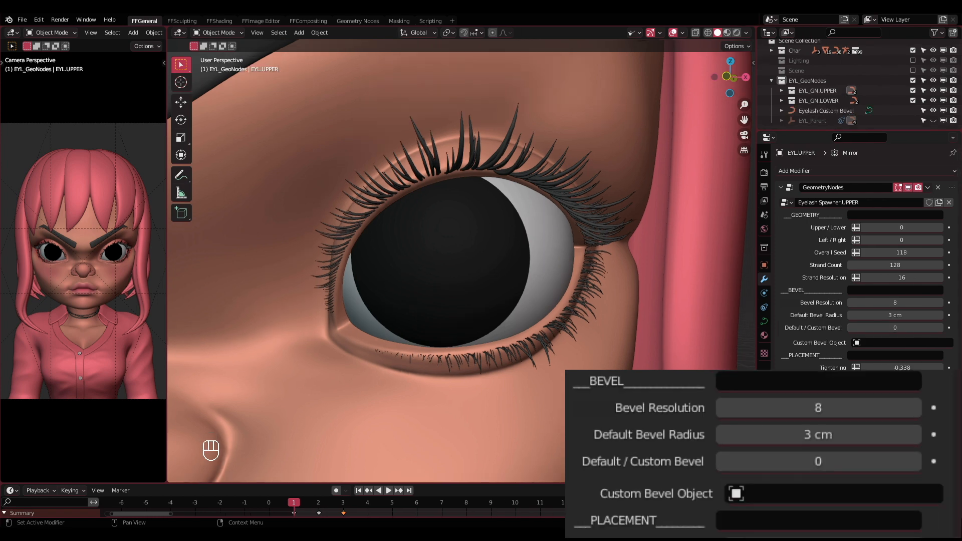
mouse_move(605, 490)
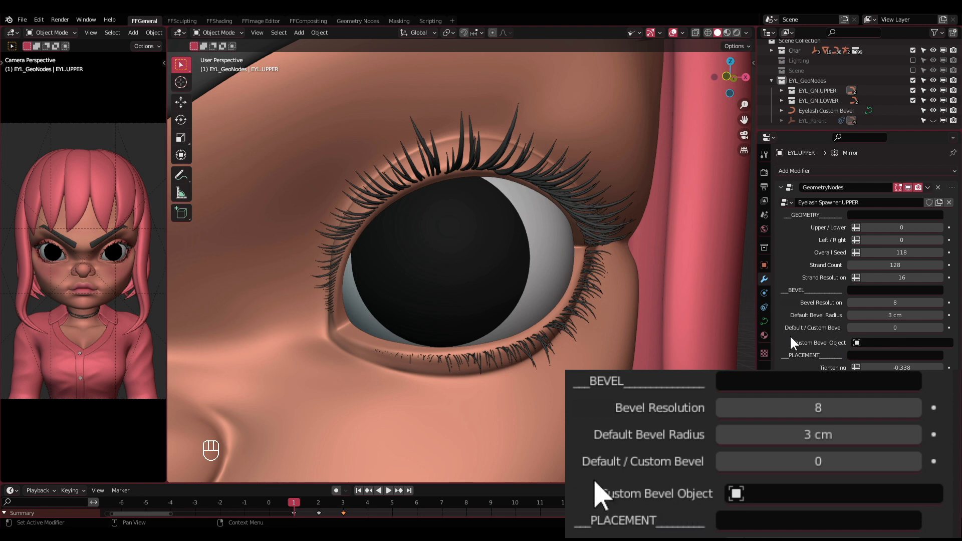
- Search 'Bevel' in the Custom Bevel Object field and assign Eyelash Custom Bevel
click(819, 461)
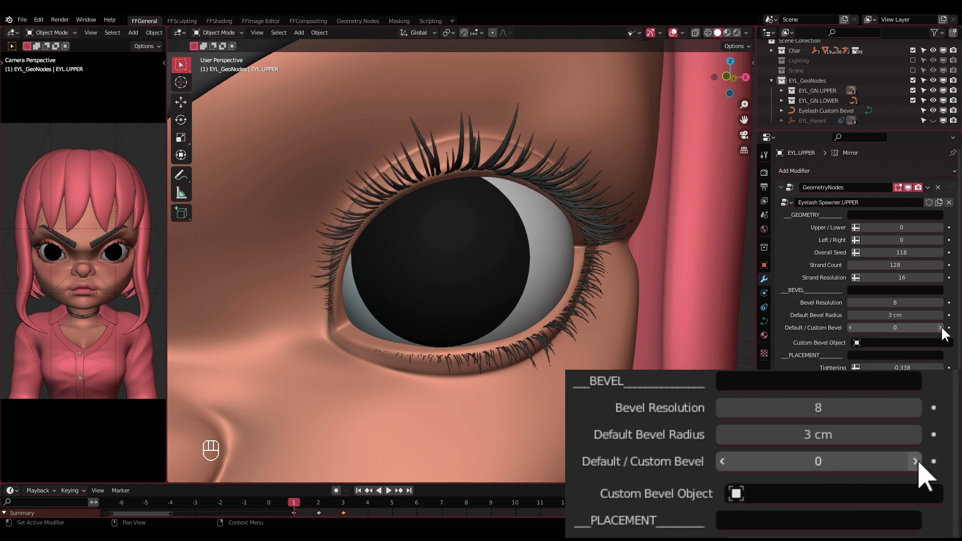
click(900, 343)
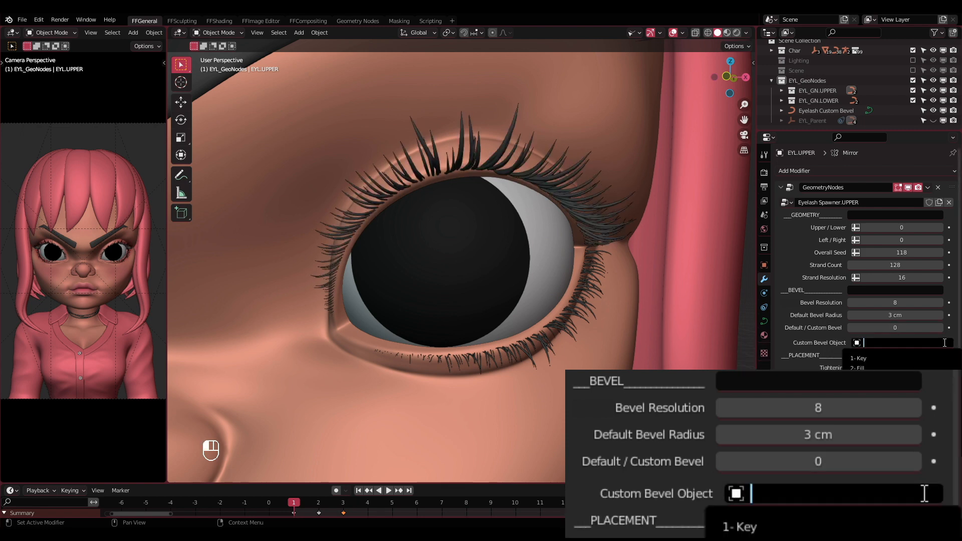
text(Bevel)
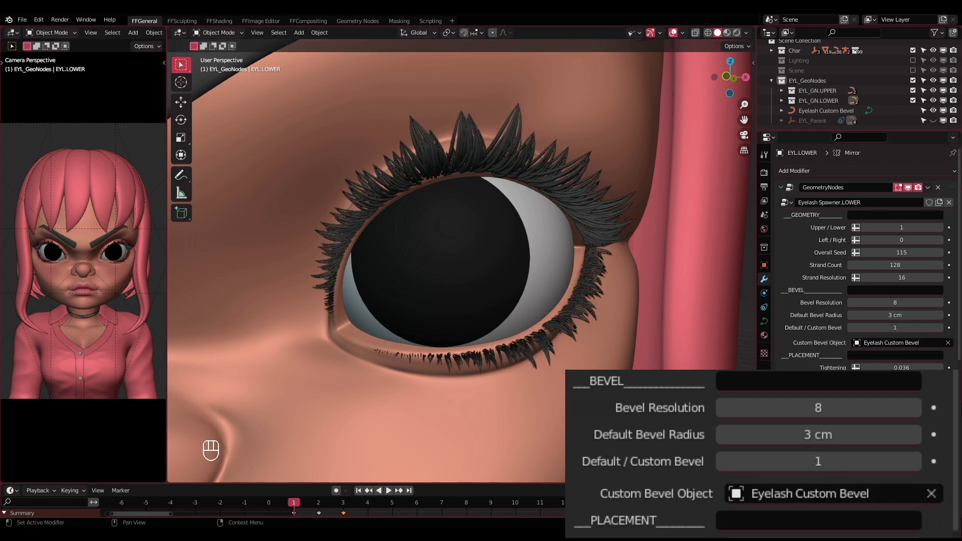
click(817, 91)
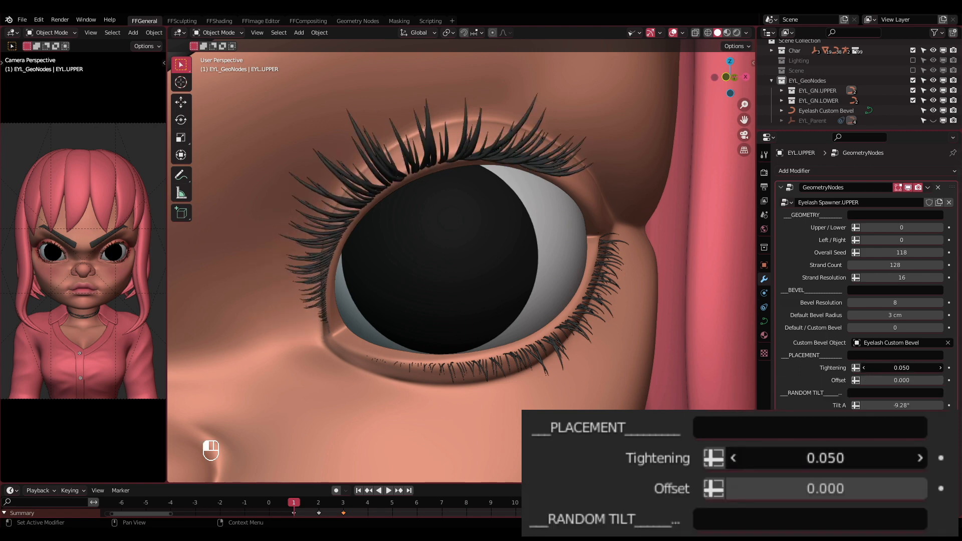
- Enter tightening values .33 and -0.320, then drag the lower lashes' offset along the lid
text(.33)
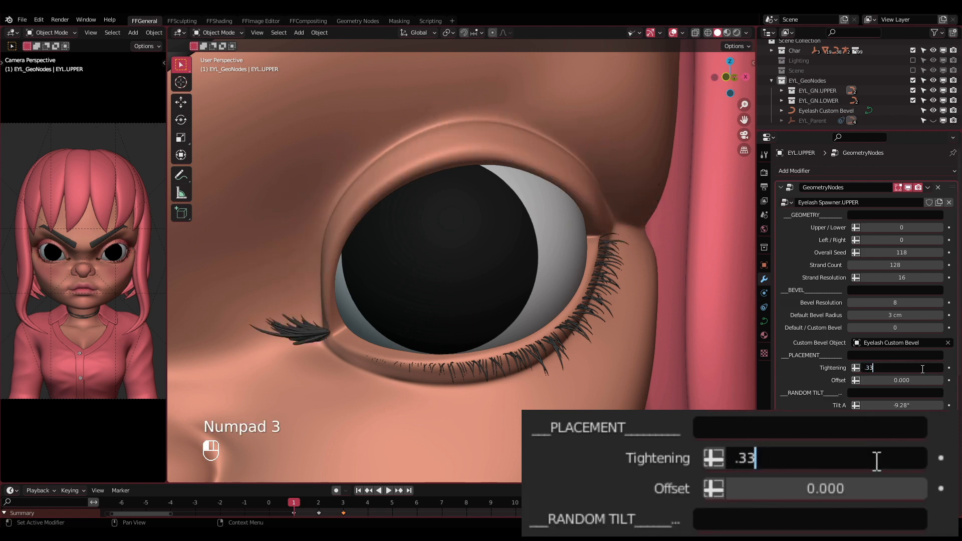
text(-0.320)
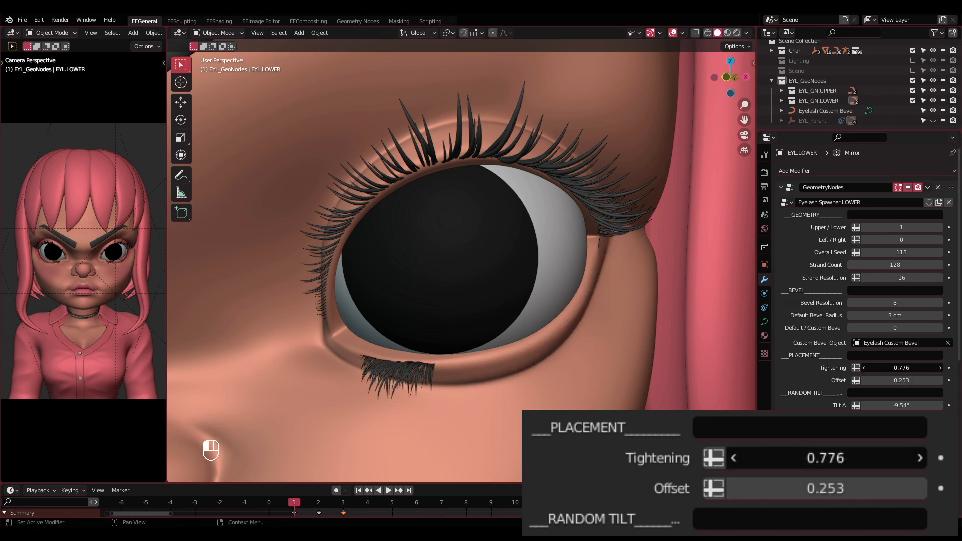
drag(825, 457, 737, 457)
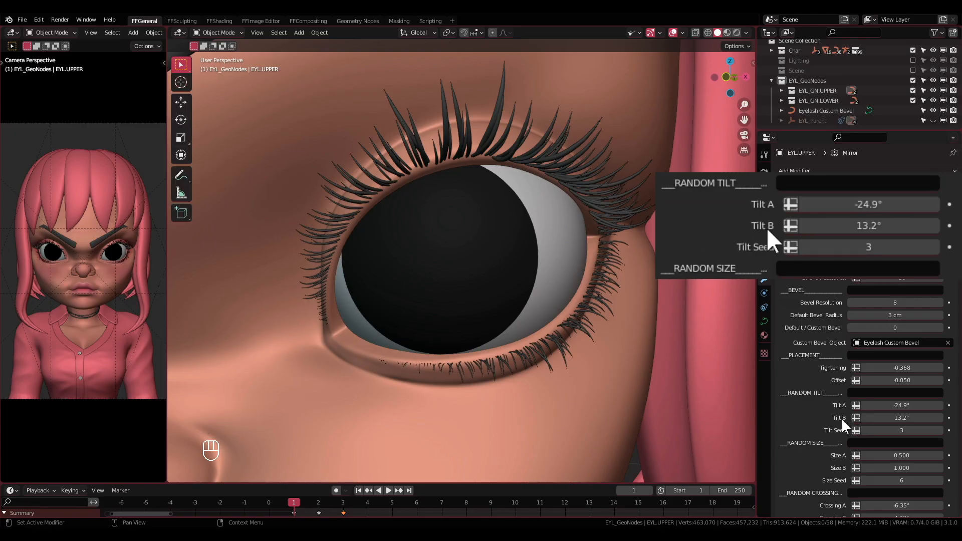
- Drag Tilt A and Tilt B to -9.67° and 11.4° and step the Tilt Seed twice
drag(891, 205, 829, 204)
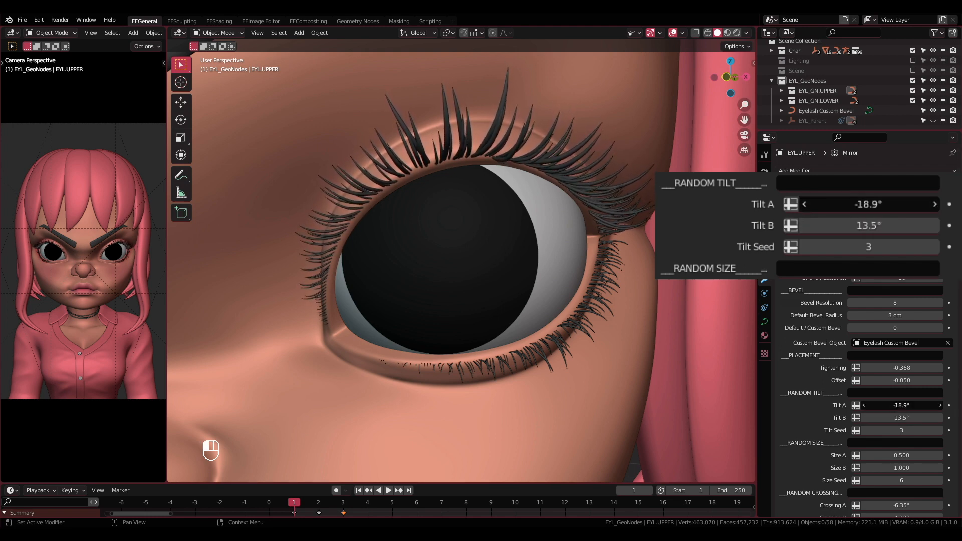
drag(866, 205, 853, 204)
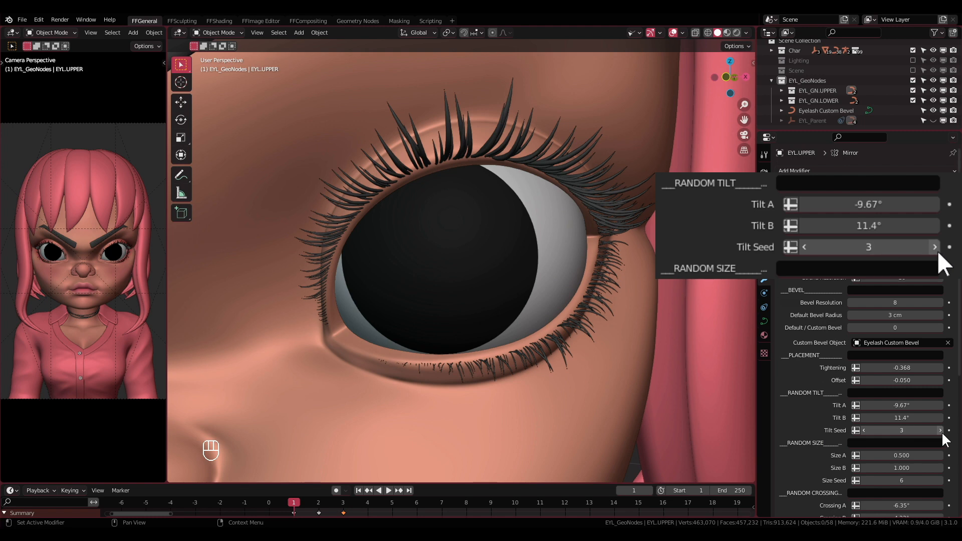
click(935, 247)
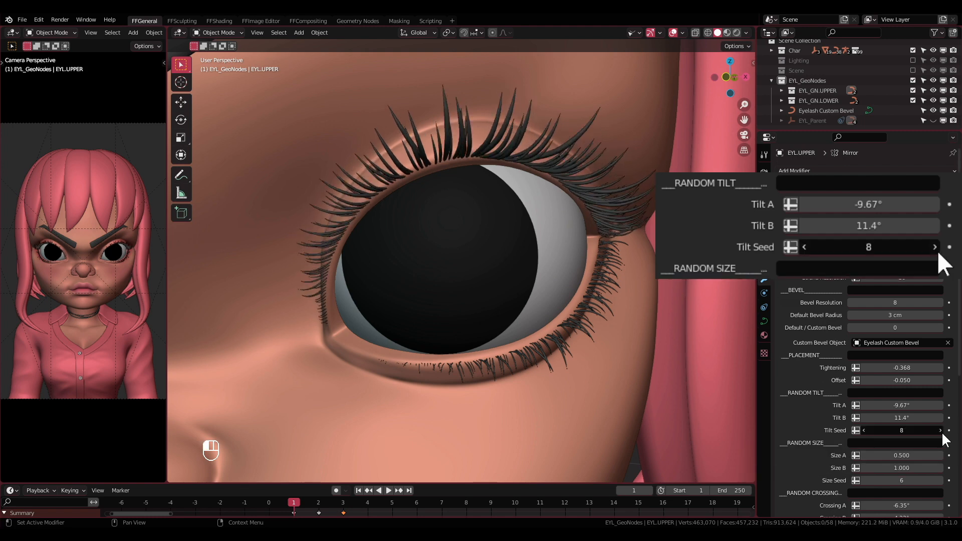
click(935, 247)
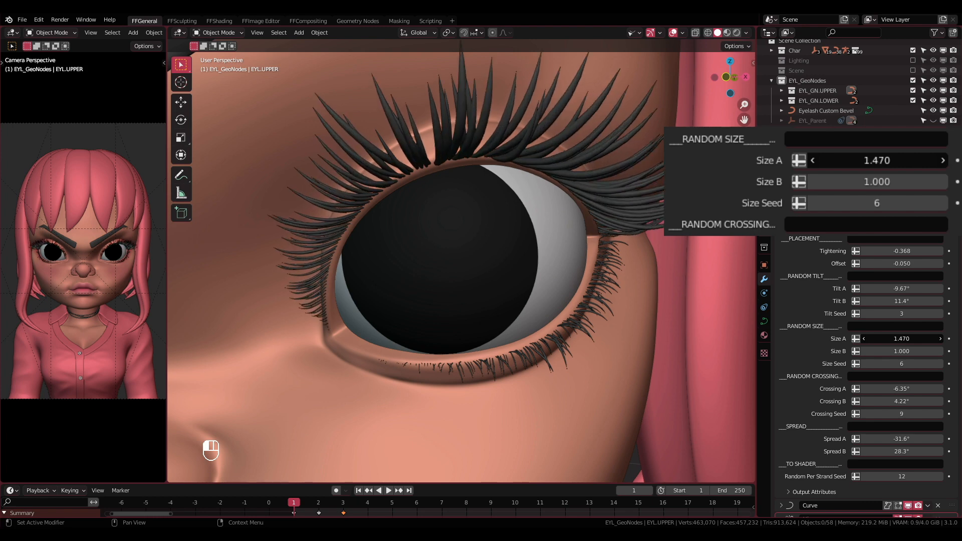
- Preview longer lashes with Size A at 1.470, restore 0.500, and re-roll the size seed
drag(878, 161, 853, 161)
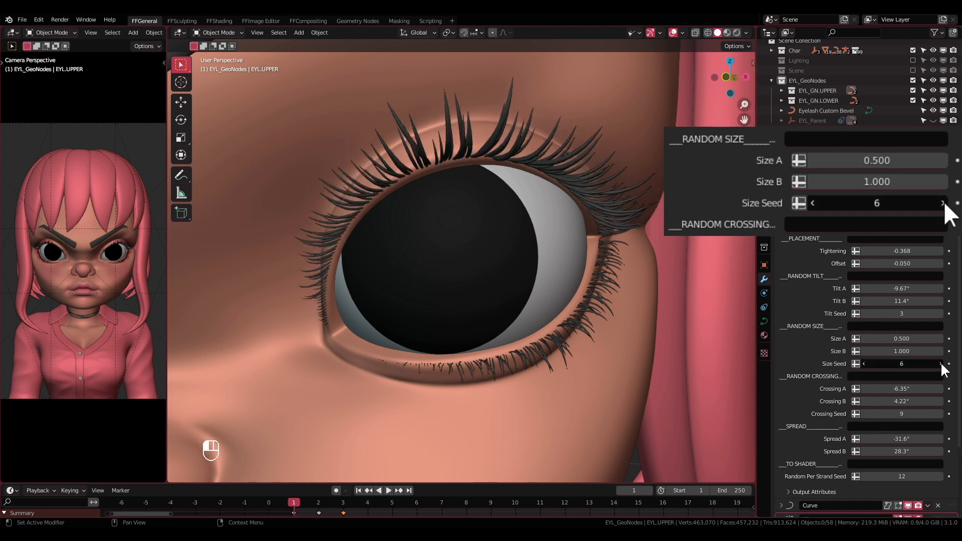
click(942, 203)
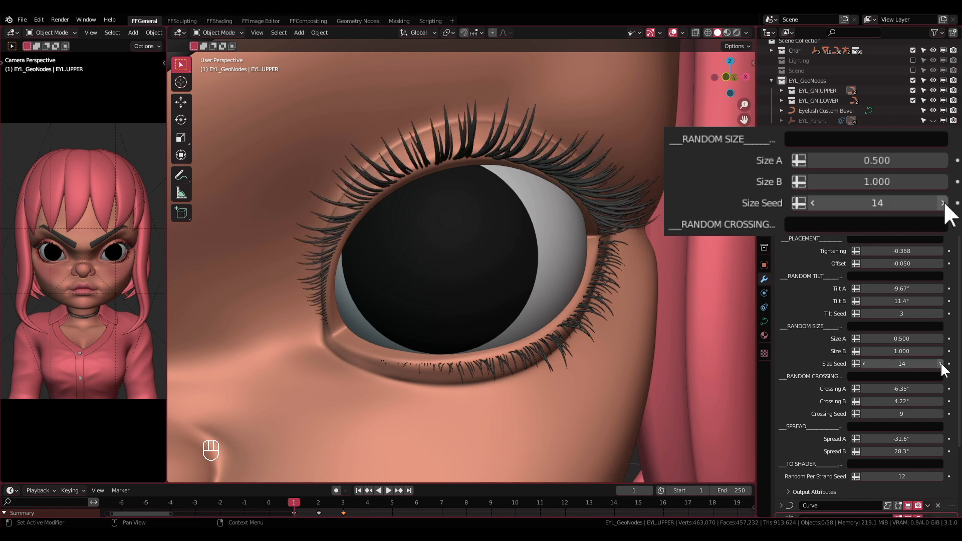
click(943, 203)
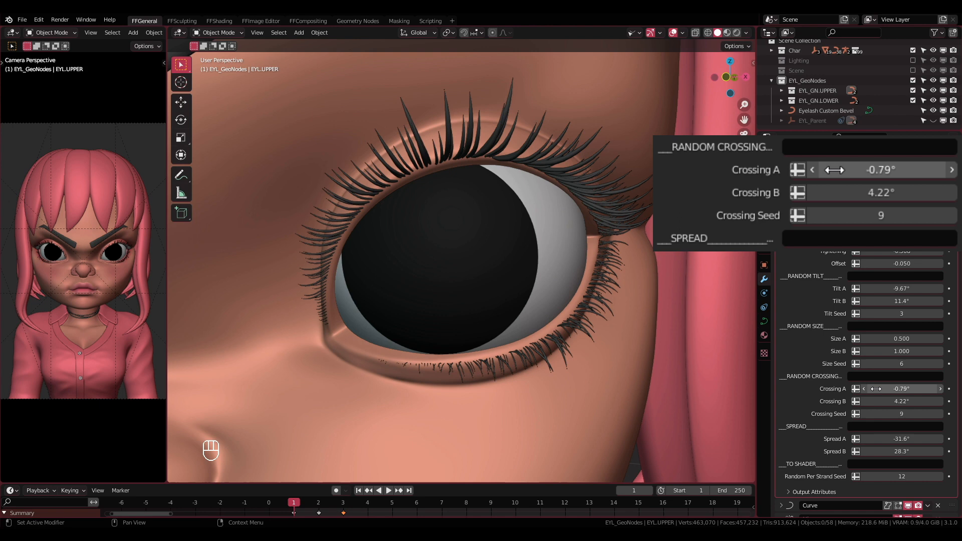
- Set the lash random crossing angles: Crossing A -25.4° and Crossing B 21.7°
drag(878, 169, 828, 170)
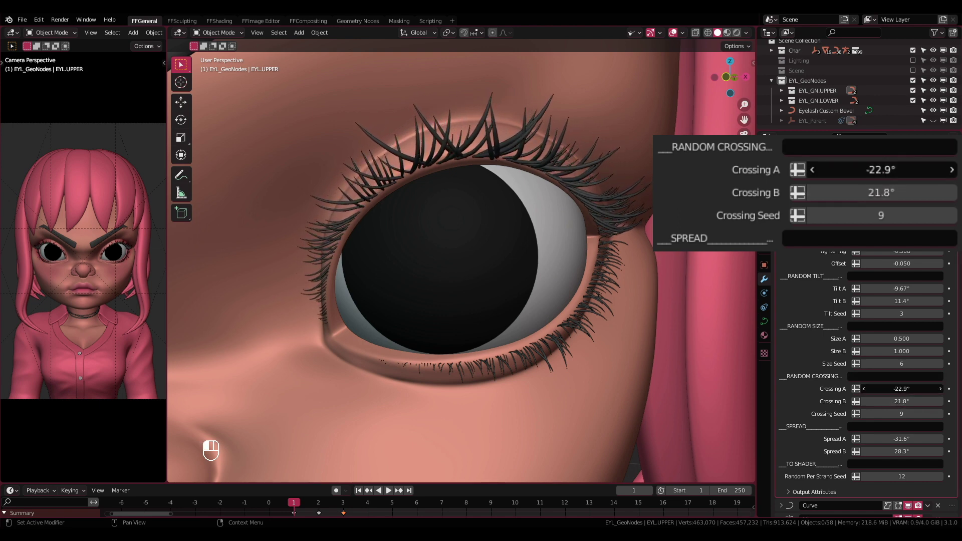
drag(878, 169, 865, 169)
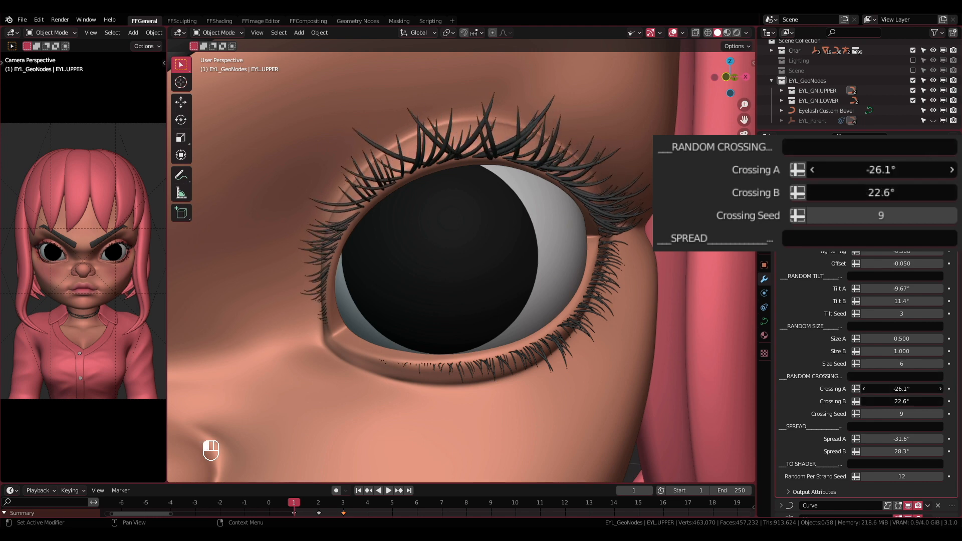
double_click(881, 169)
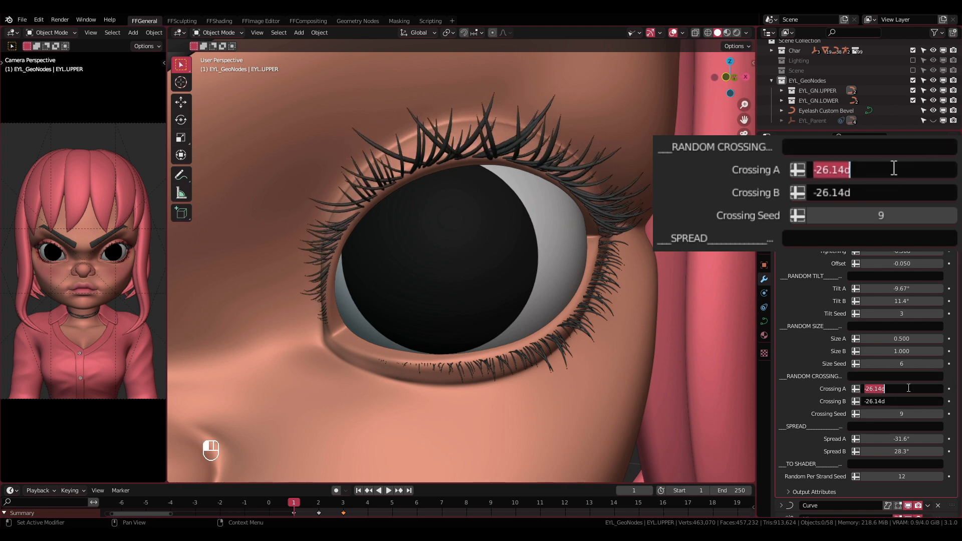
text(0)
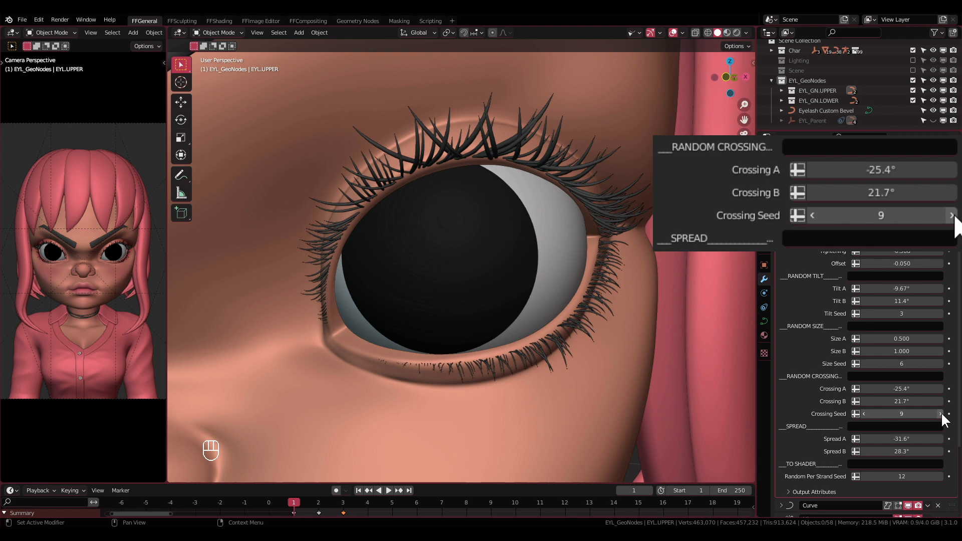
- Cycle through crossing and size seed values, settling on crossing seed 12 and size seed 6
click(952, 215)
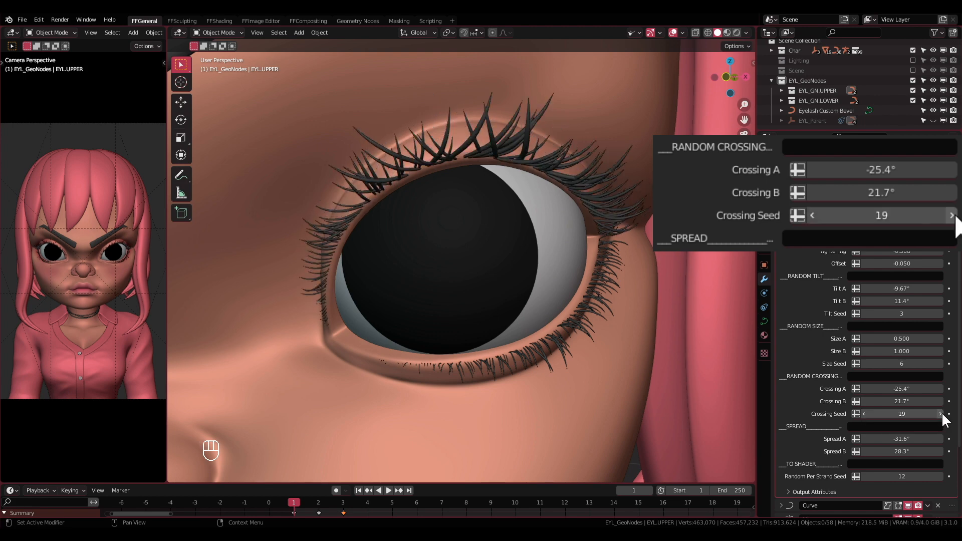
click(952, 215)
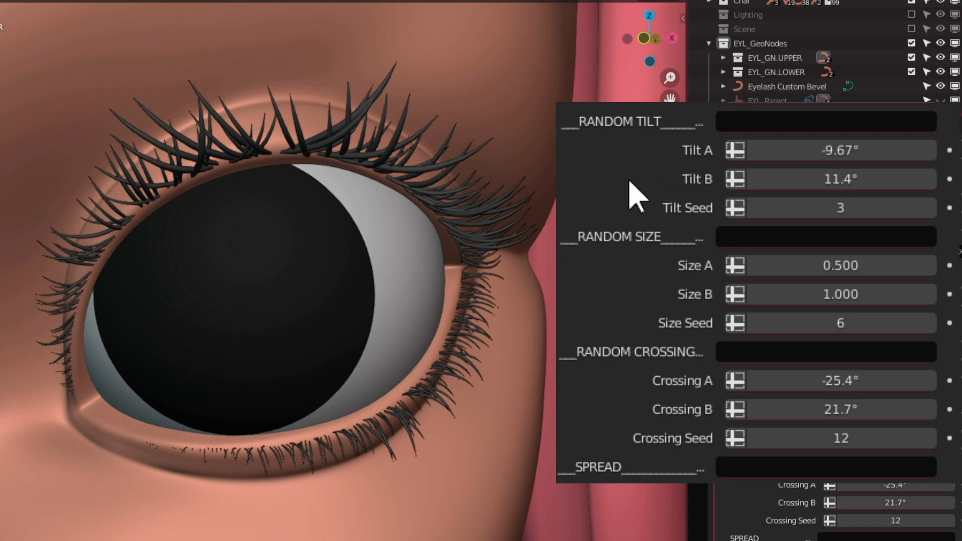
click(841, 208)
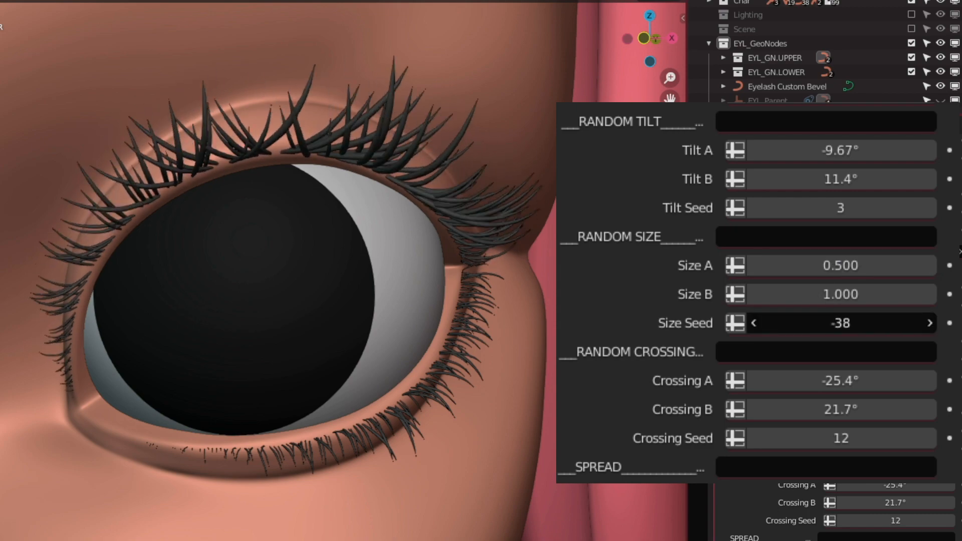
drag(859, 323, 958, 323)
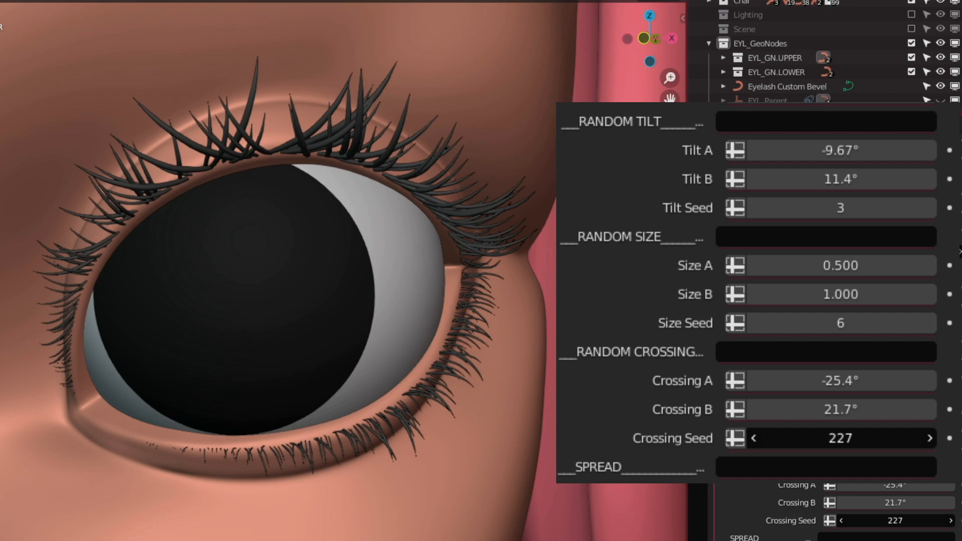
click(841, 439)
text(12)
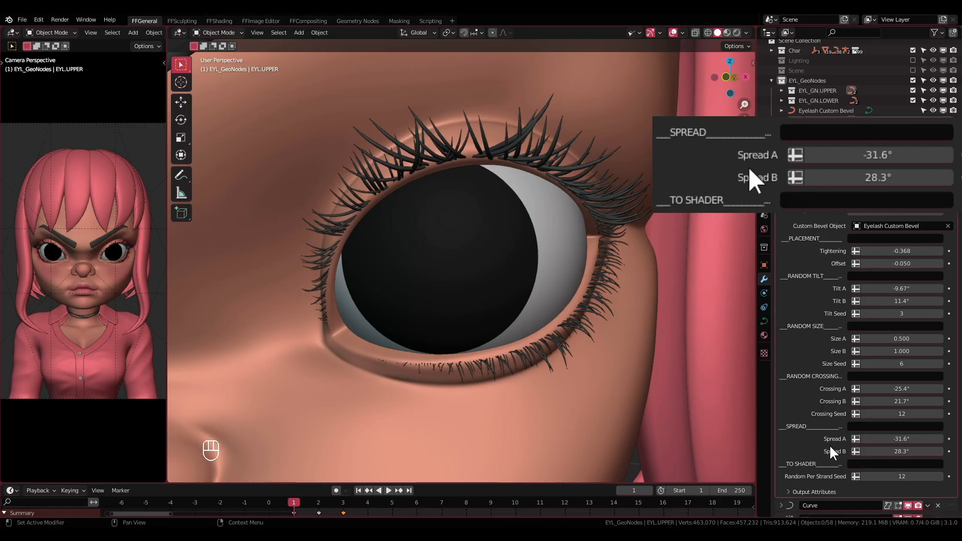
- Settle Spread A at a moderate fan-out angle, then adjust the Spread B angle
drag(867, 154, 878, 154)
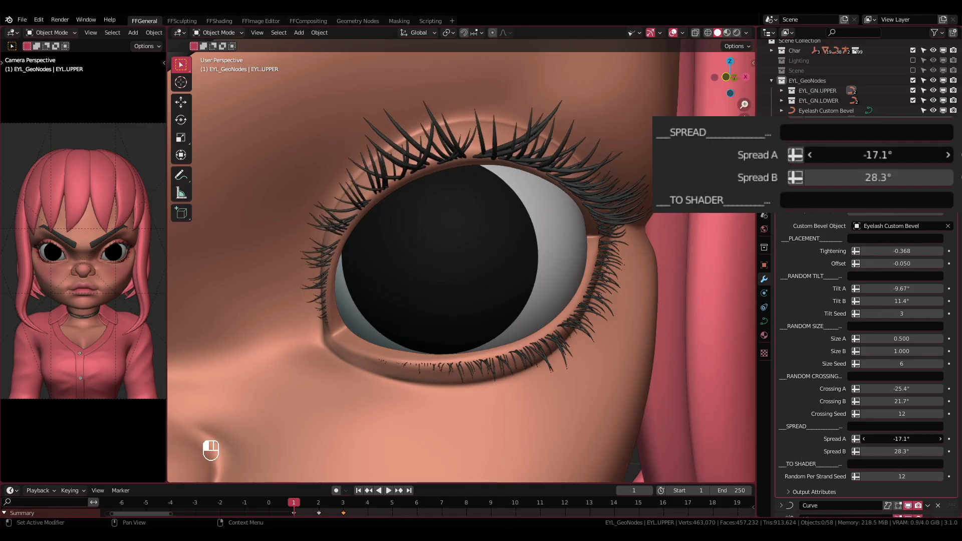
drag(878, 155, 841, 155)
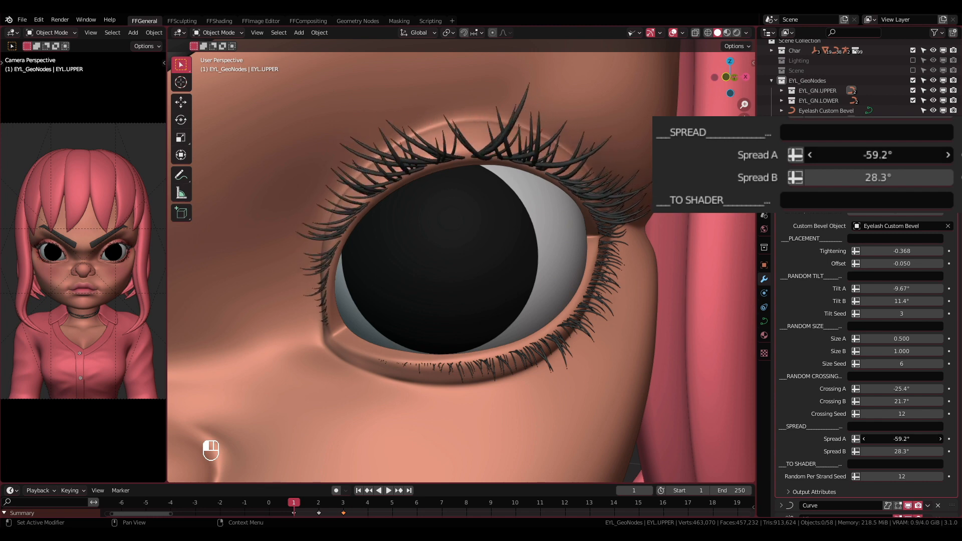
drag(878, 155, 896, 155)
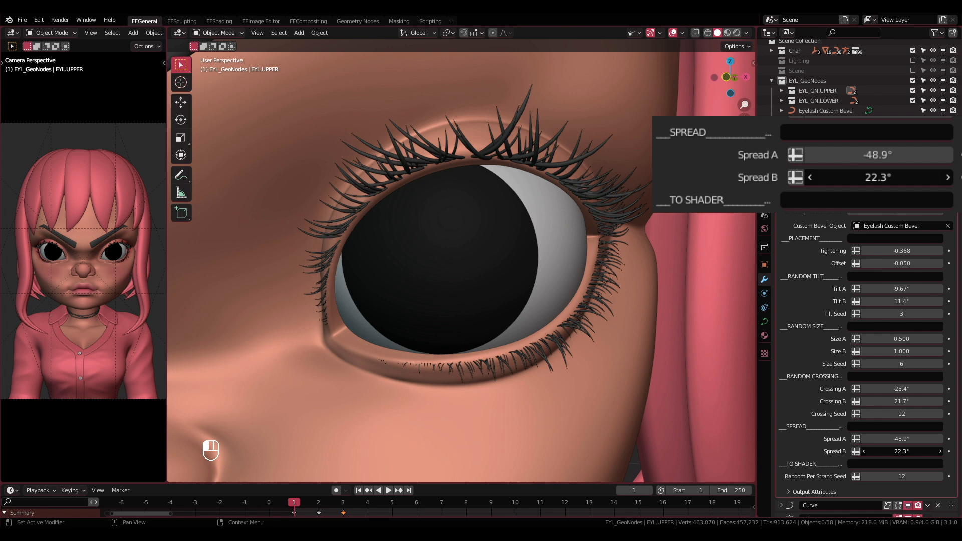
drag(878, 178, 921, 177)
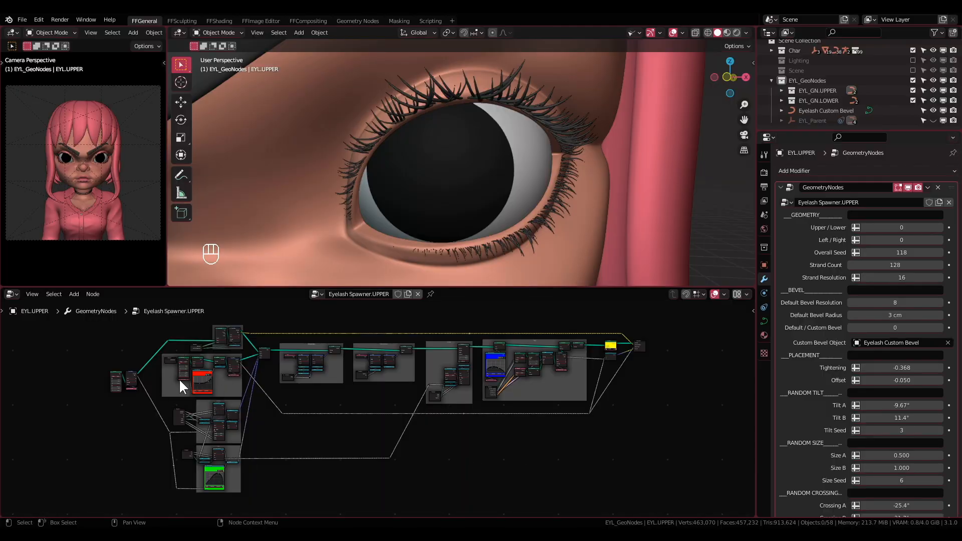
mouse_move(250, 391)
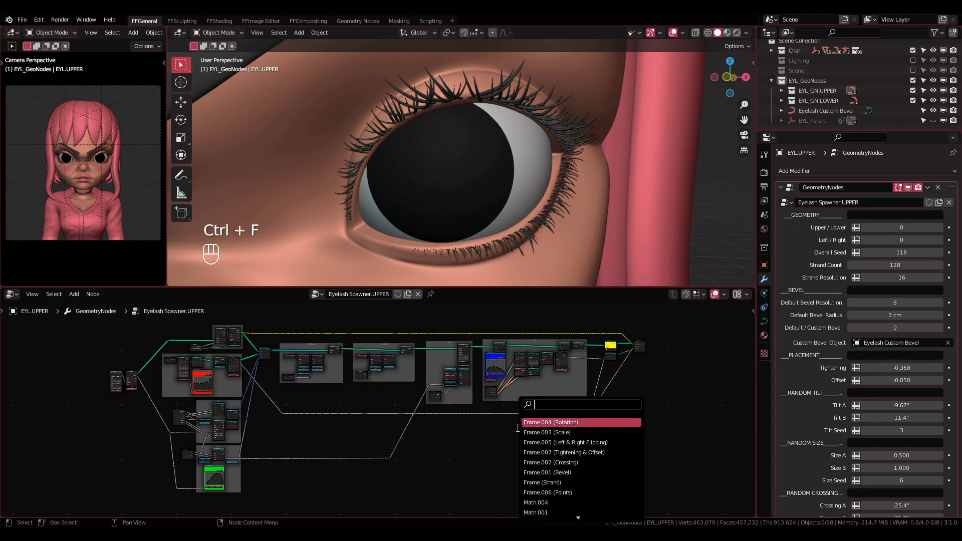
- Search the node tree for 'strand shape' and jump to the STRAND SHAPE frame
text(strand shape)
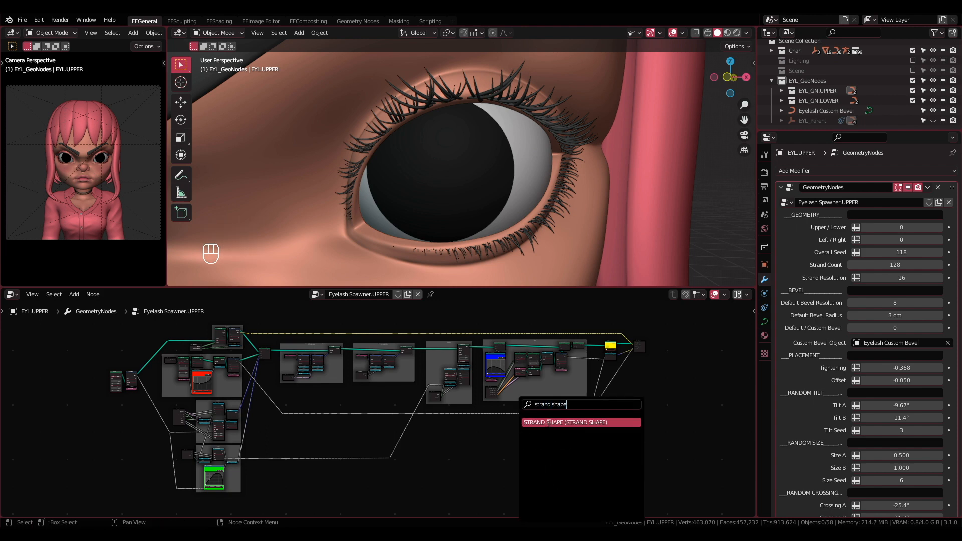
click(581, 423)
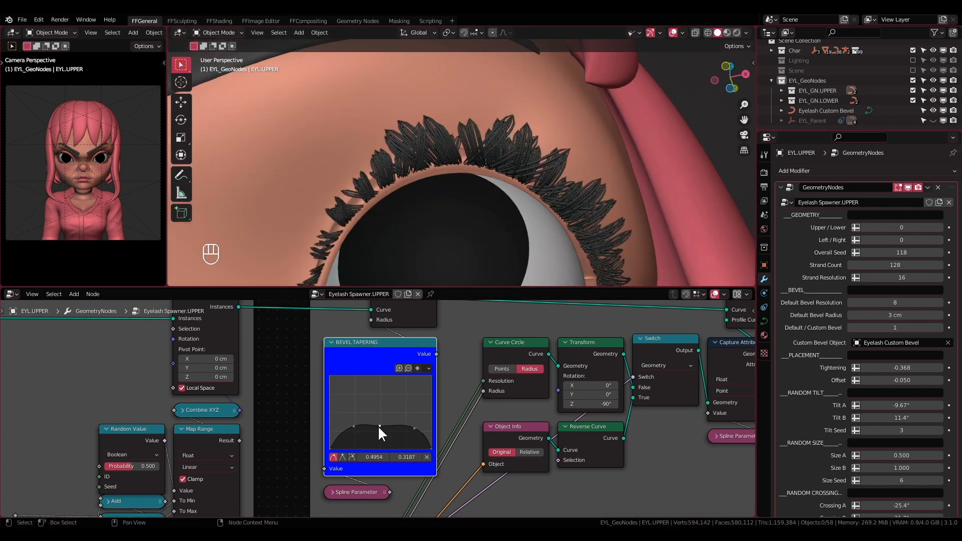
- Drag the Bevel Tapering curve points into a descending slope from thick root to thin tip
drag(380, 429, 410, 408)
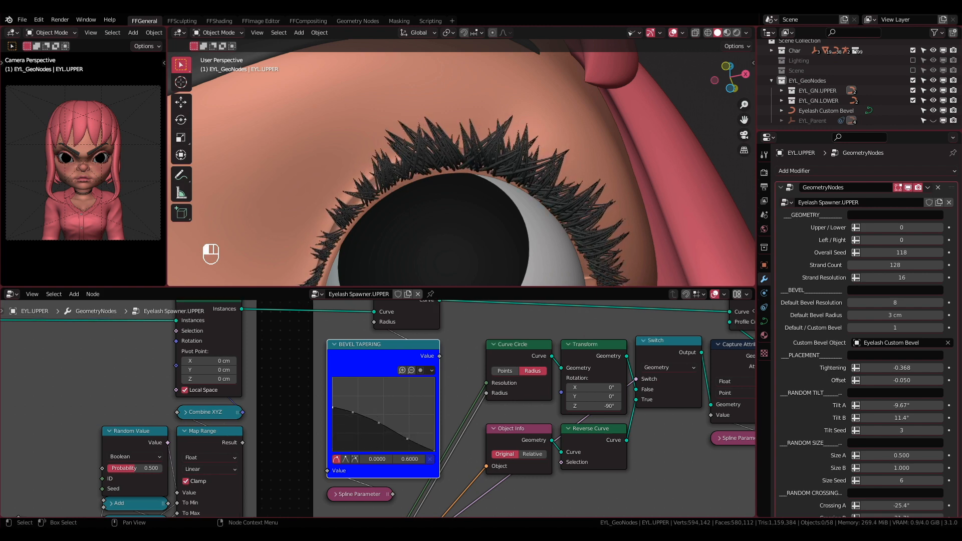
click(10, 295)
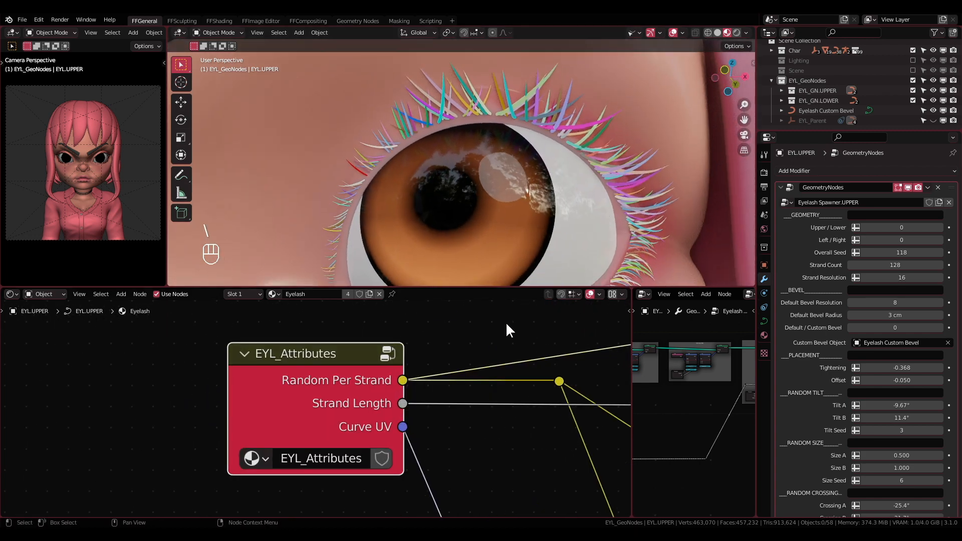
- Scroll to the TO SHADER section and set Random Per Strand Seed to 15
scroll(down, 3)
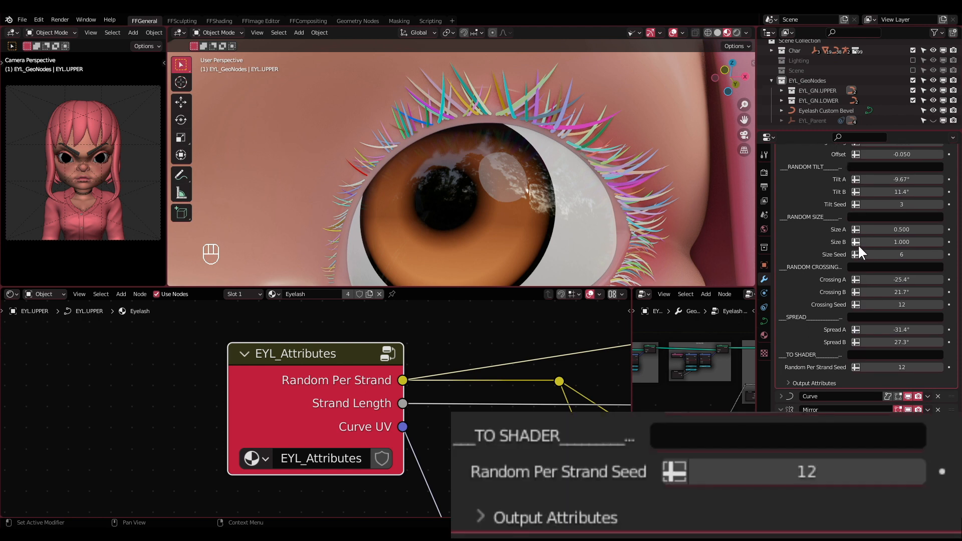
mouse_move(666, 457)
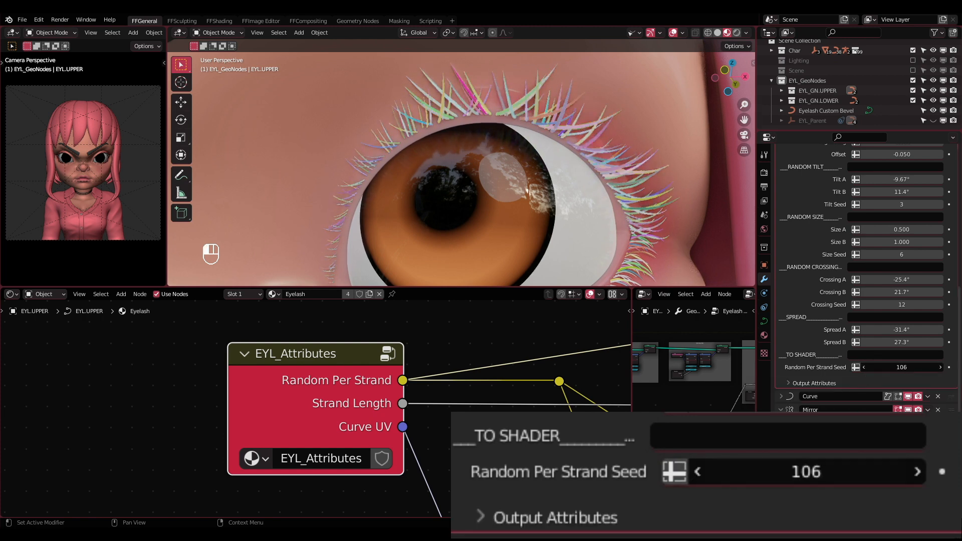
text(15)
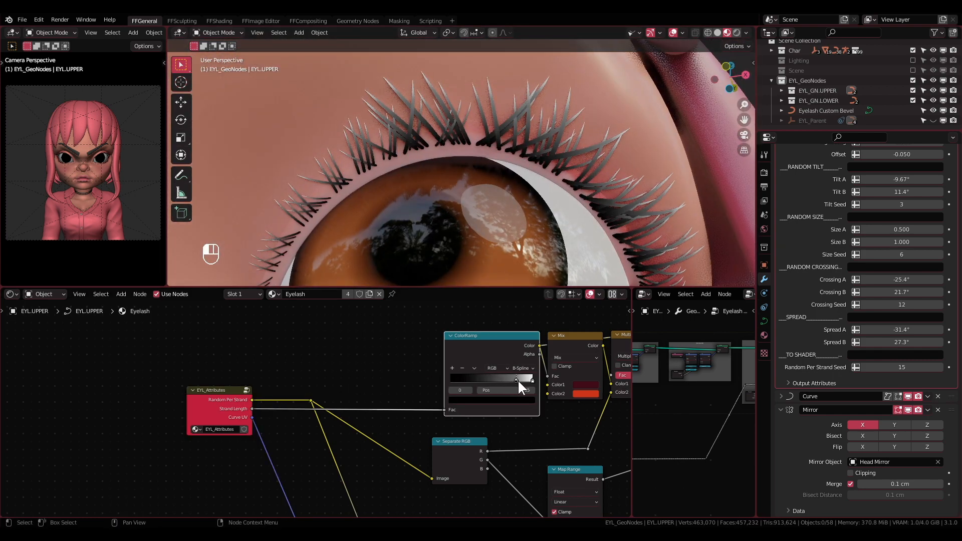
- Slide the ColorRamp stops to lighten the lash gradient, undoing the last stop move
drag(530, 378, 506, 378)
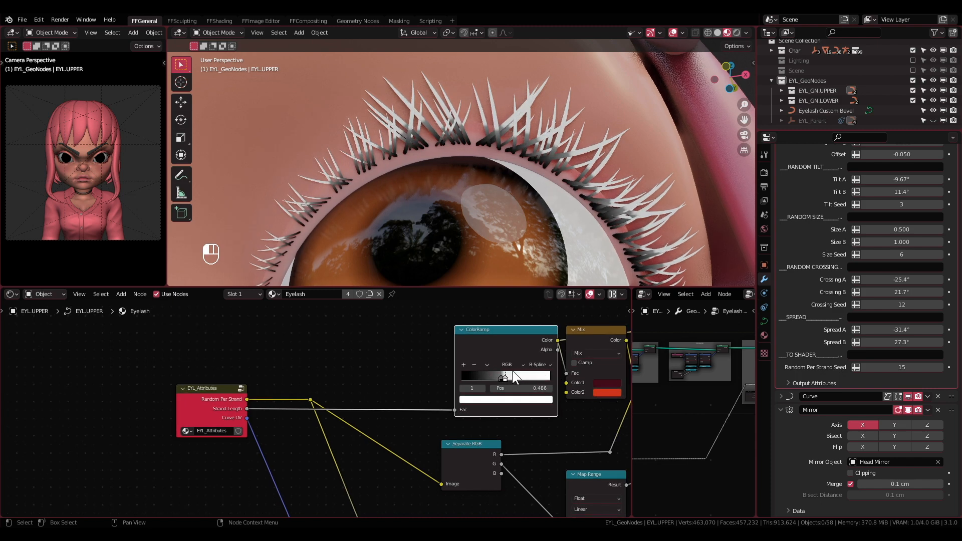
drag(504, 376, 473, 376)
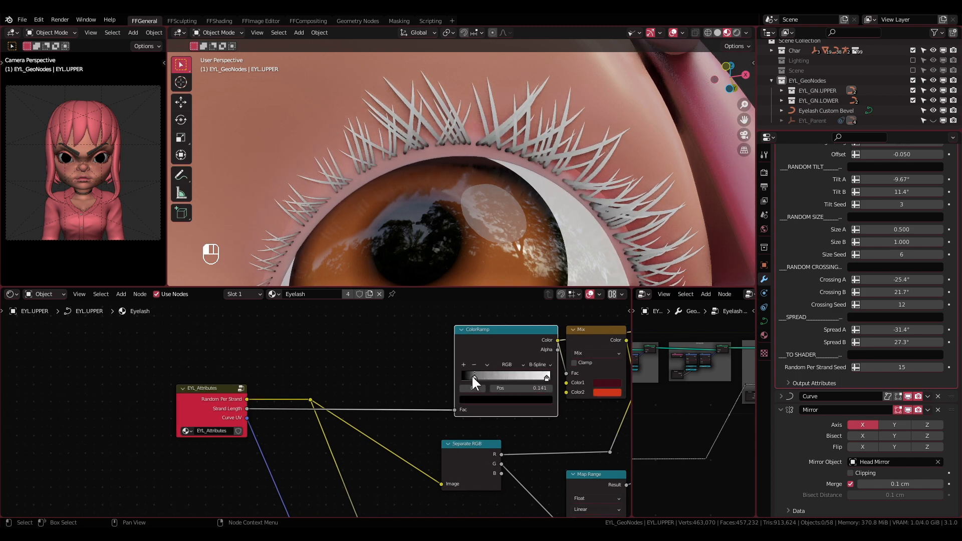
key(ctrl+z)
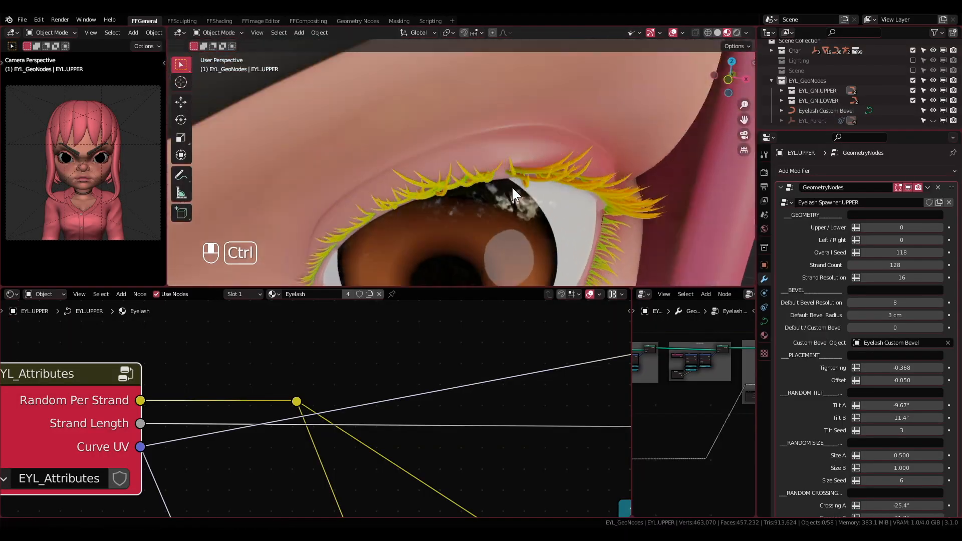
- Reframe the upper lashes and add a Separate XYZ node to the eyelash material
drag(513, 195, 571, 183)
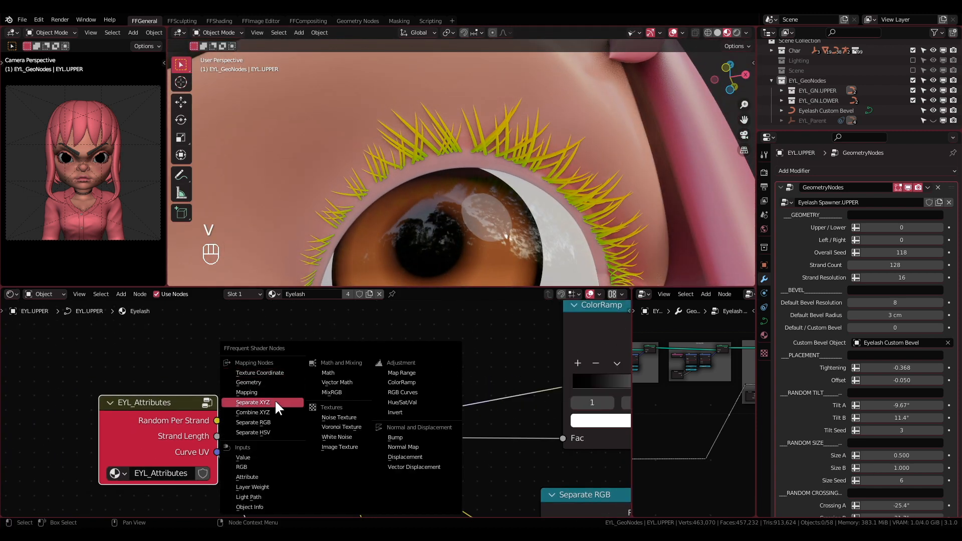
click(252, 402)
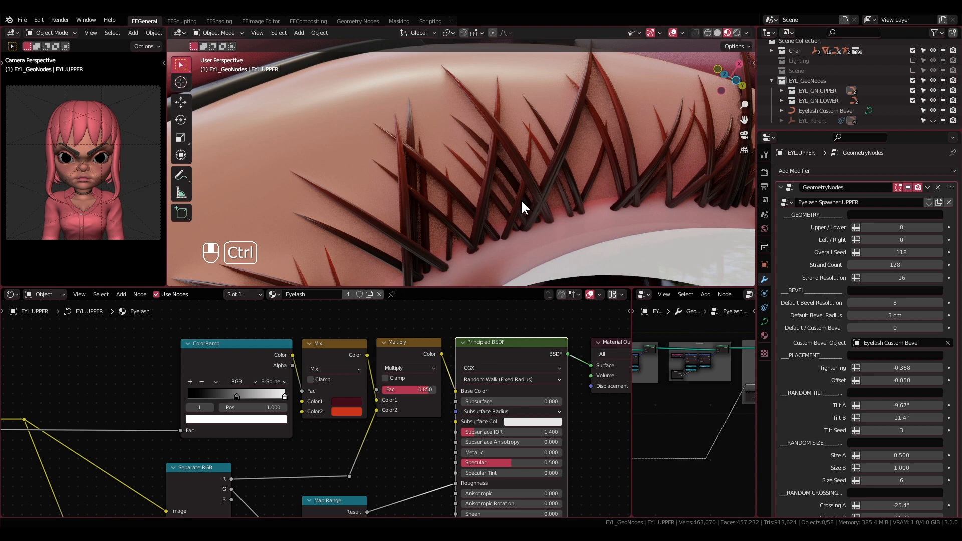
- Feed the dark red and orange Mix result through Multiply into Principled BSDF Base Color
click(336, 401)
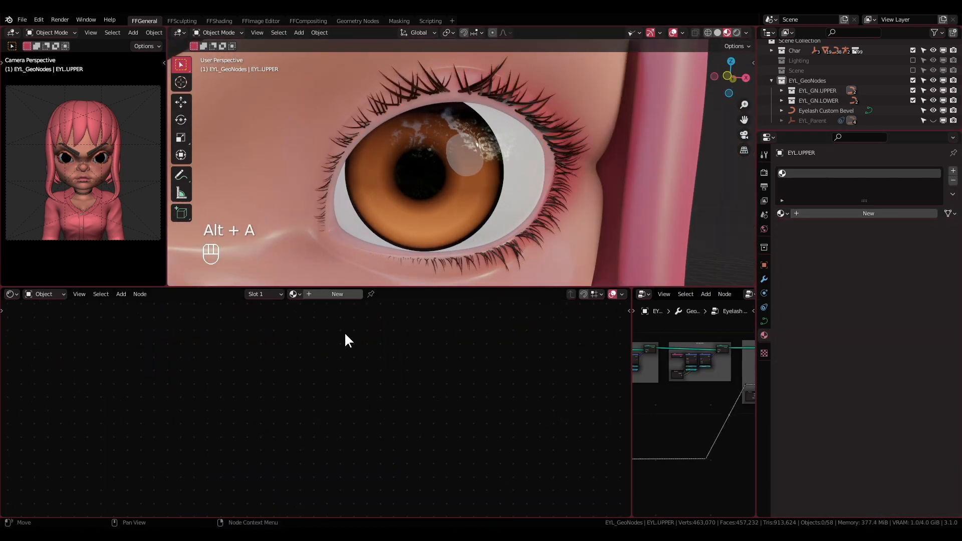
- Create a new material, the green 'custom eyelash material', for the eyelashes
click(338, 295)
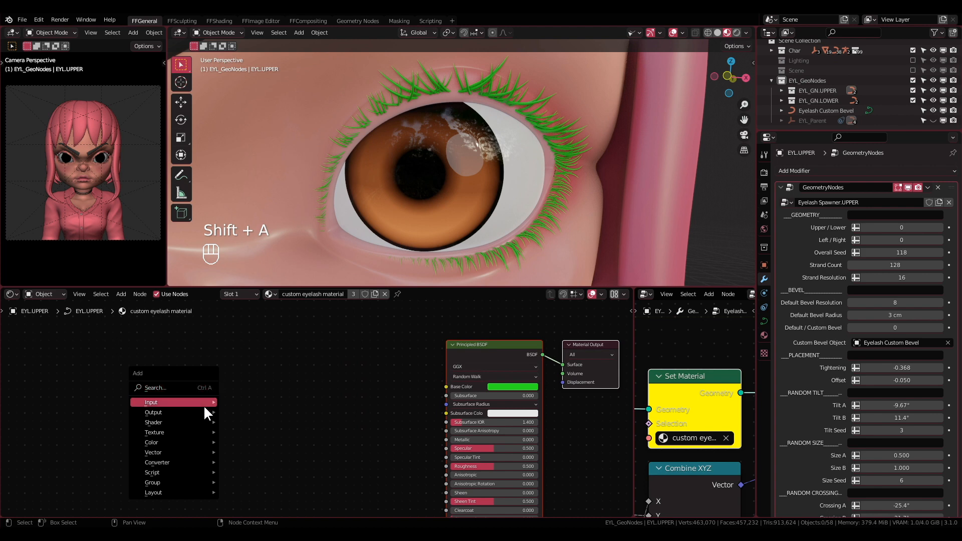
mouse_move(154, 483)
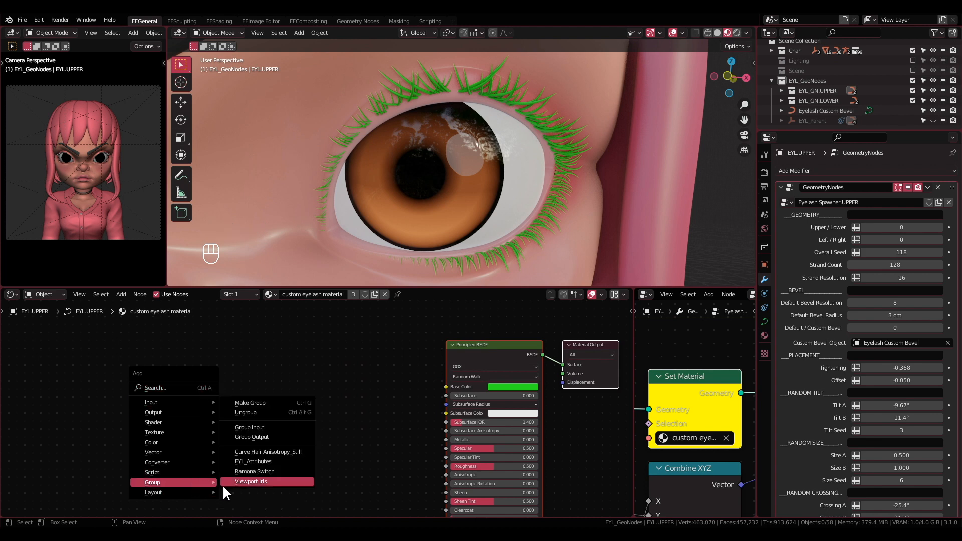